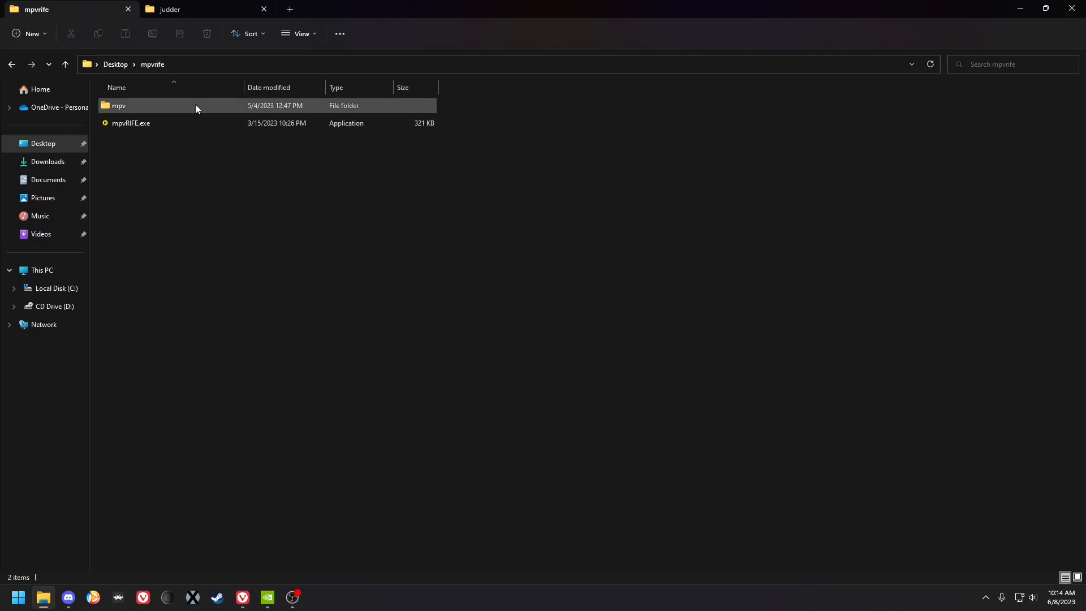
- Browse down through mpv, vapoursynth64 and plugins into the RIFE models folder
{"action": "double_click", "coordinate": [118, 106]}
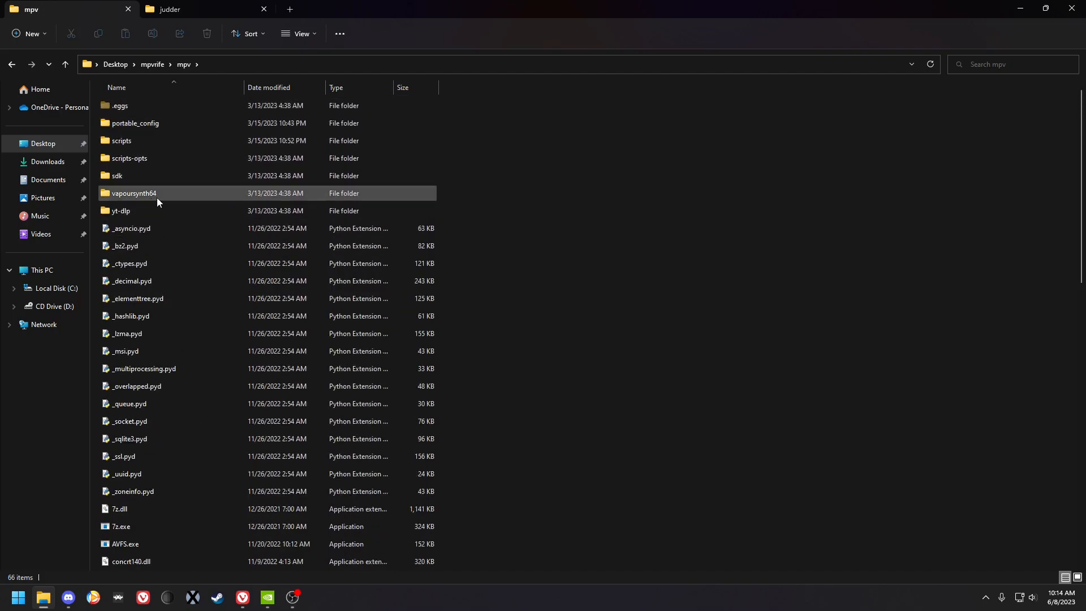
{"action": "double_click", "coordinate": [133, 193]}
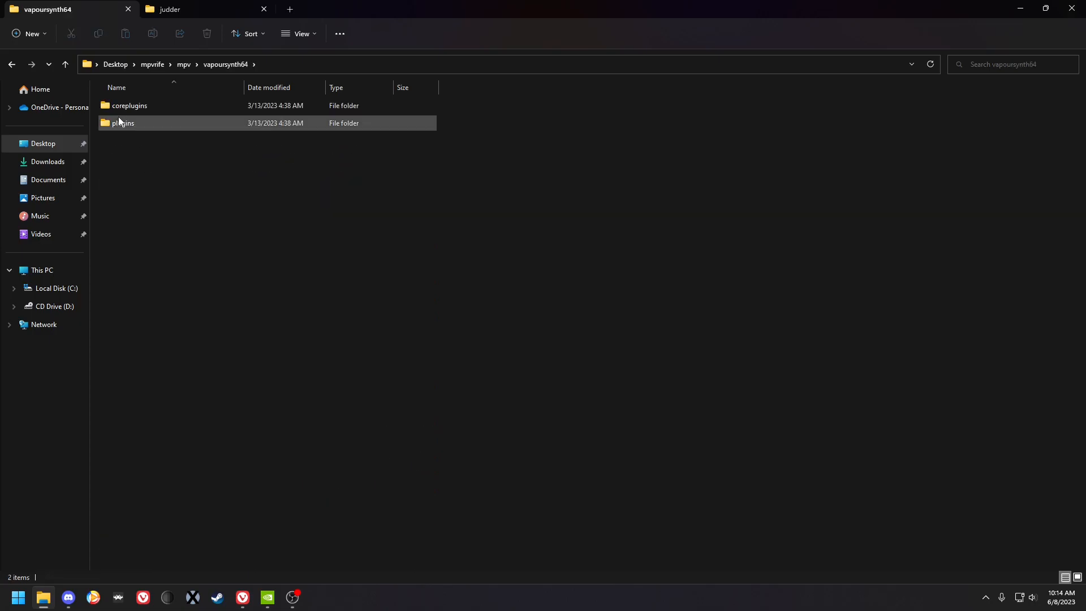
{"action": "double_click", "coordinate": [124, 123]}
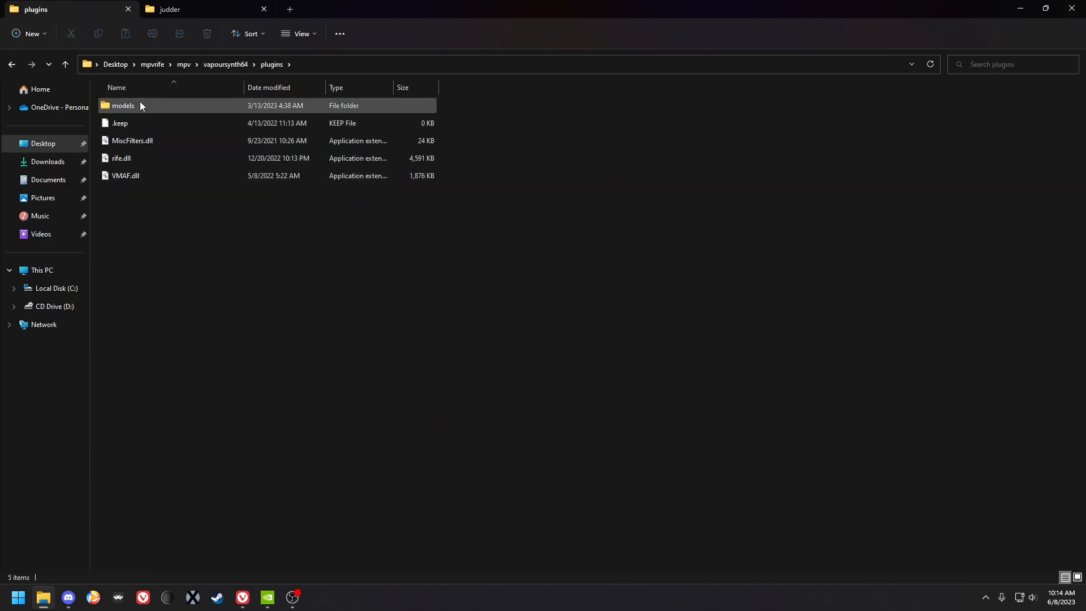
{"action": "double_click", "coordinate": [122, 105]}
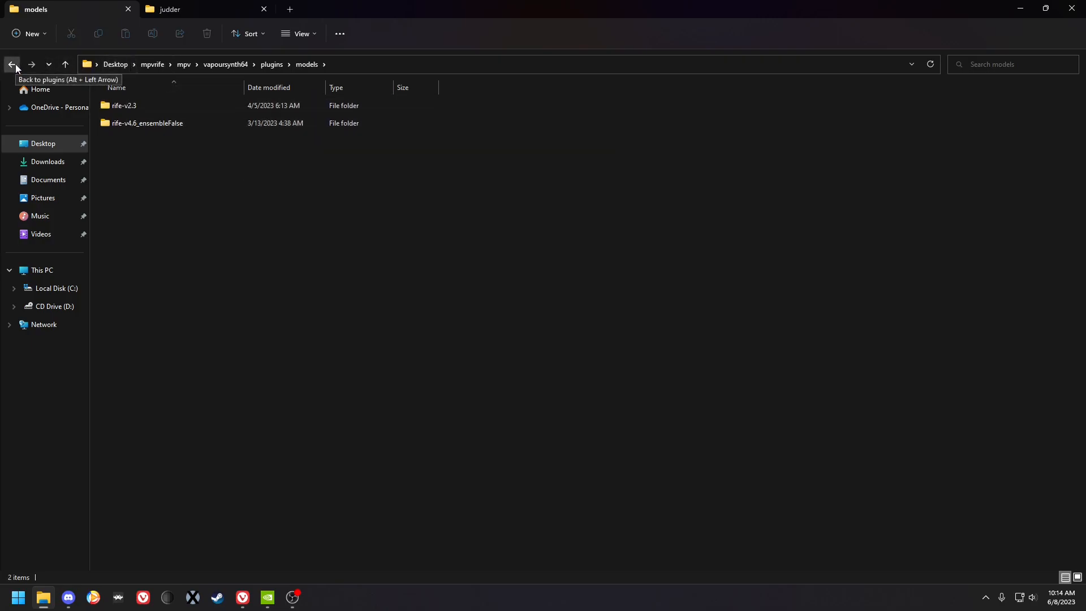
- Go back up to the mpv folder and pick out the scripts folder
{"action": "left_click", "coordinate": [11, 65]}
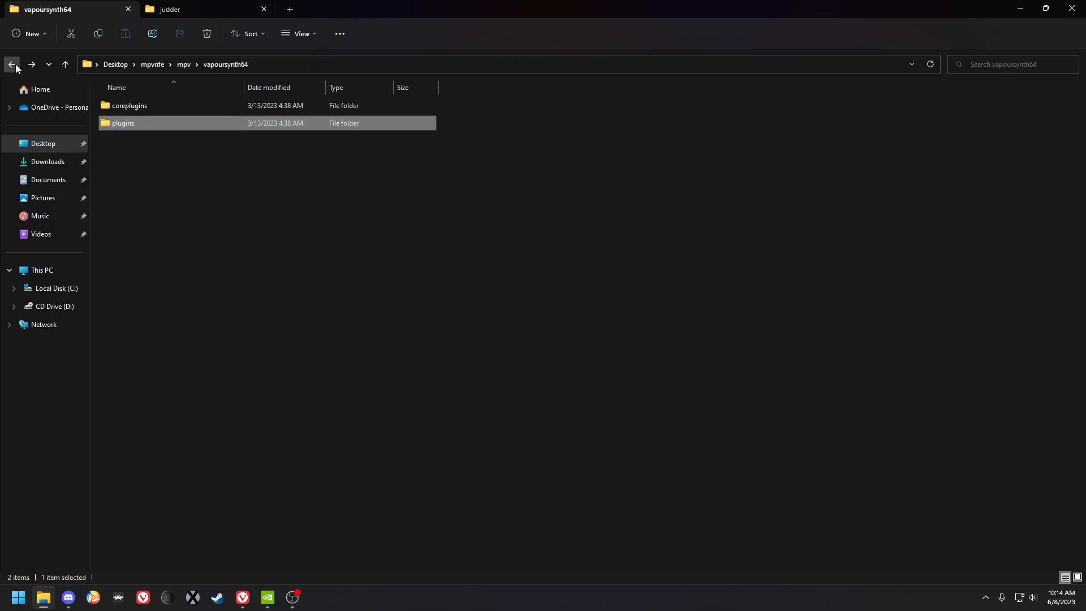
{"action": "left_click", "coordinate": [12, 64]}
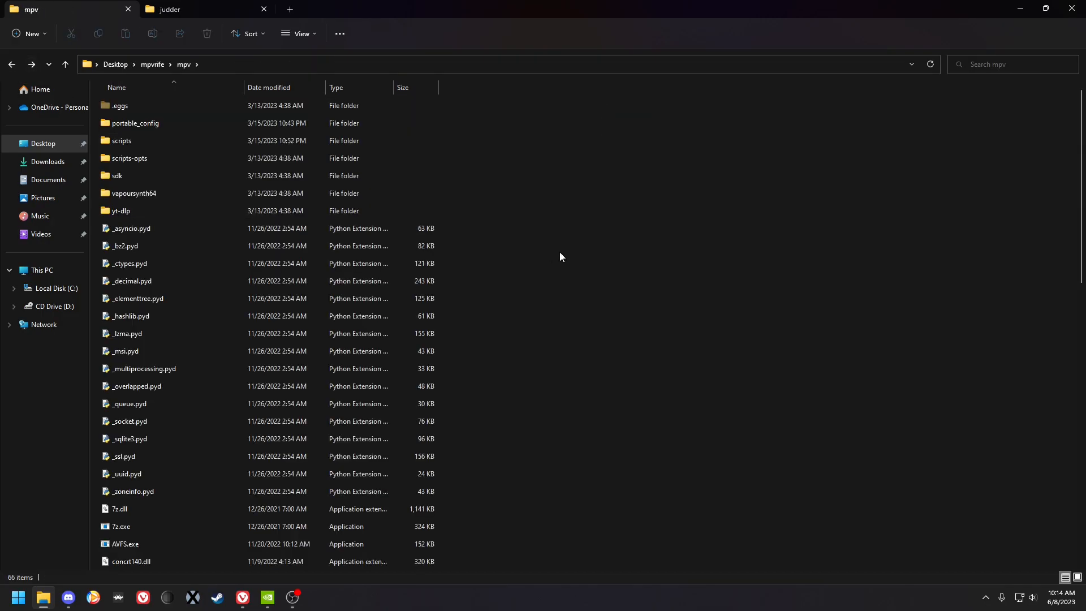
{"action": "double_click", "coordinate": [135, 122]}
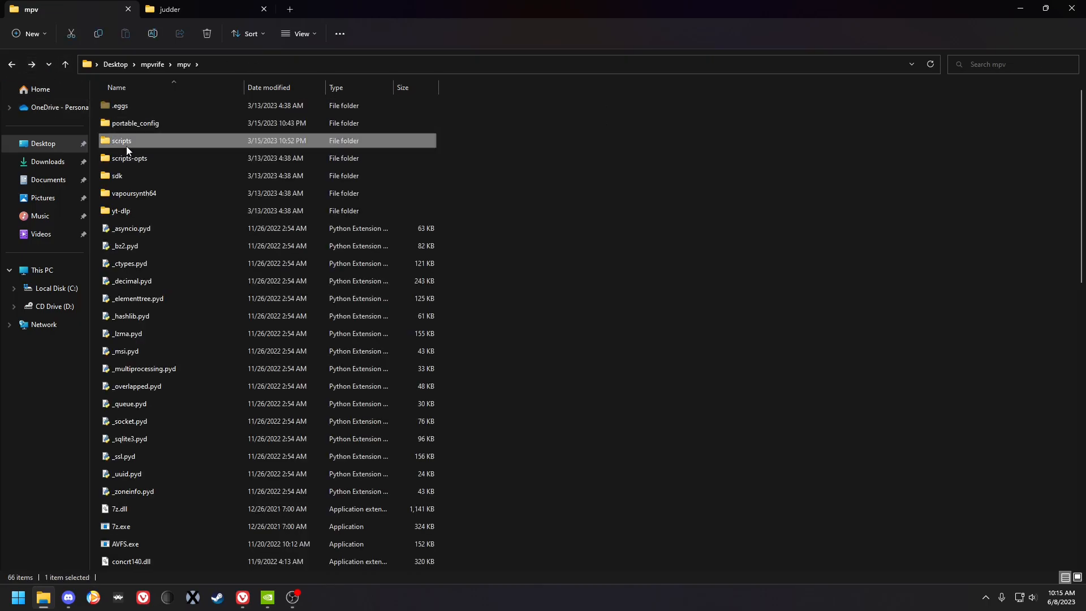
- Open RIFEmpv60.vpy from the scripts folder in Notepad and edit maxIpps to 40000000
{"action": "double_click", "coordinate": [121, 140]}
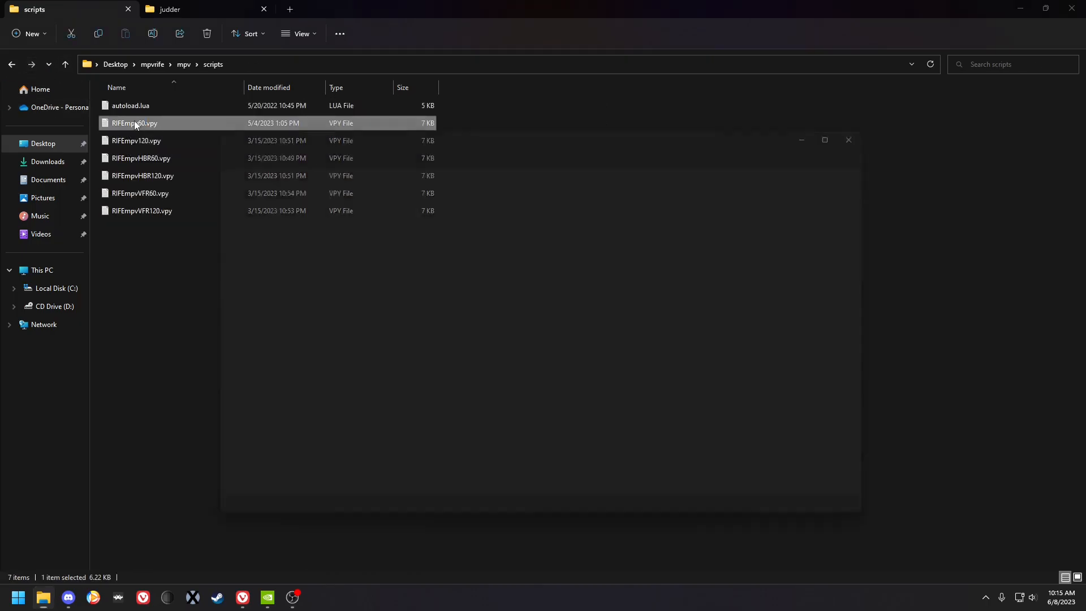
{"action": "double_click", "coordinate": [135, 122]}
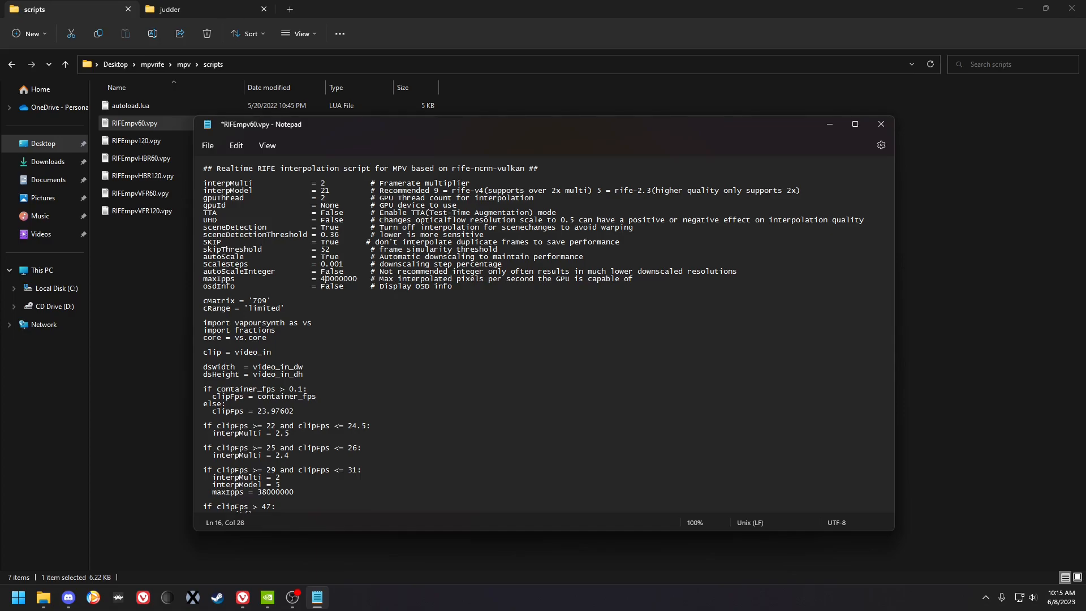
{"action": "key", "text": "Backspace"}
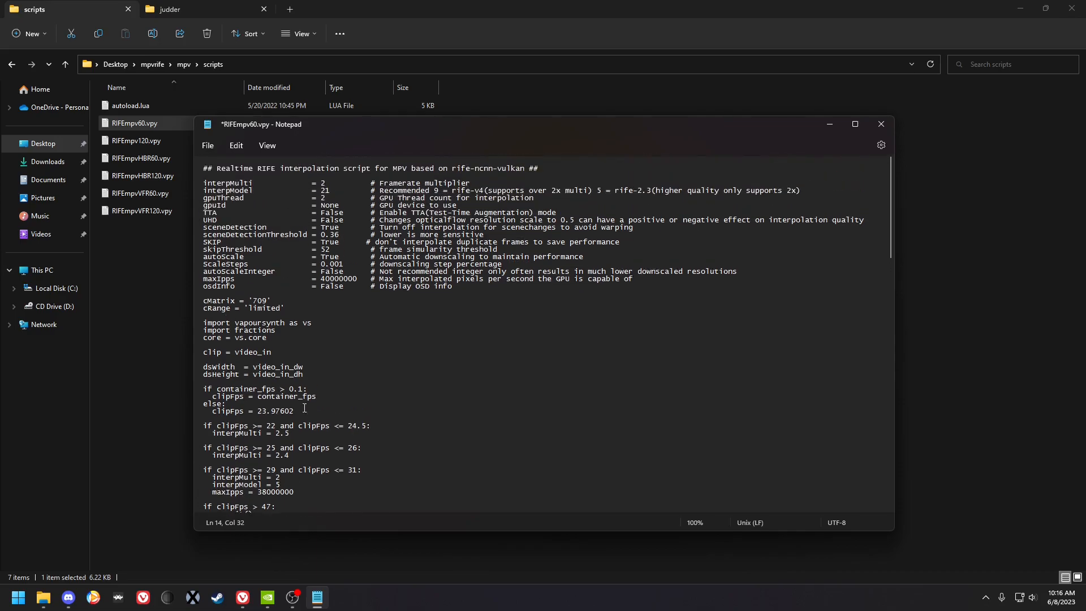
- Change the interpModel value from 21 to 1 in RIFEmpv60.vpy
{"action": "double_click", "coordinate": [322, 190]}
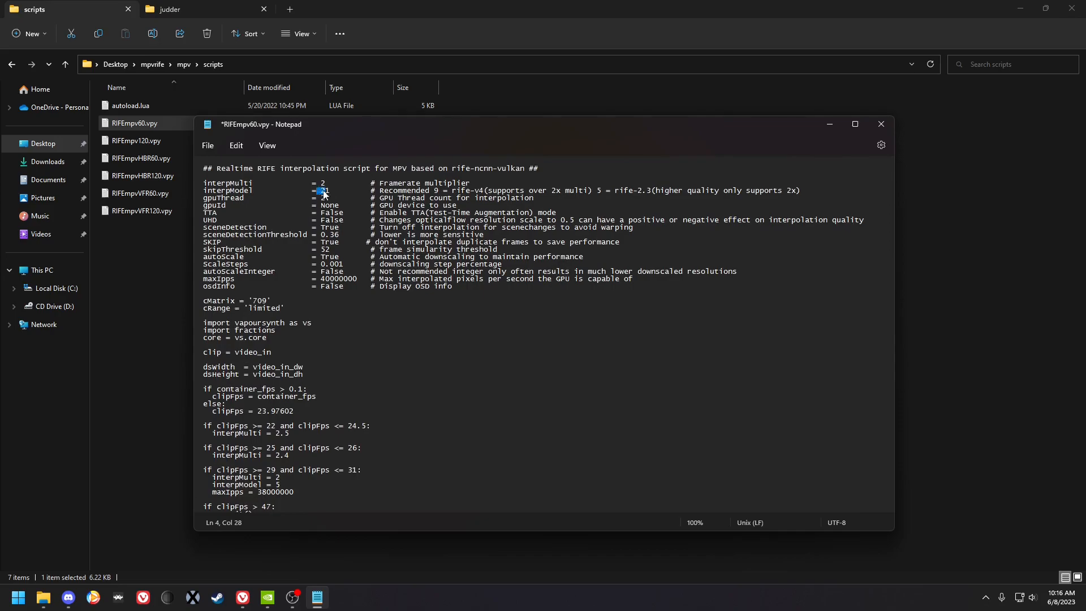
{"action": "type", "text": "1"}
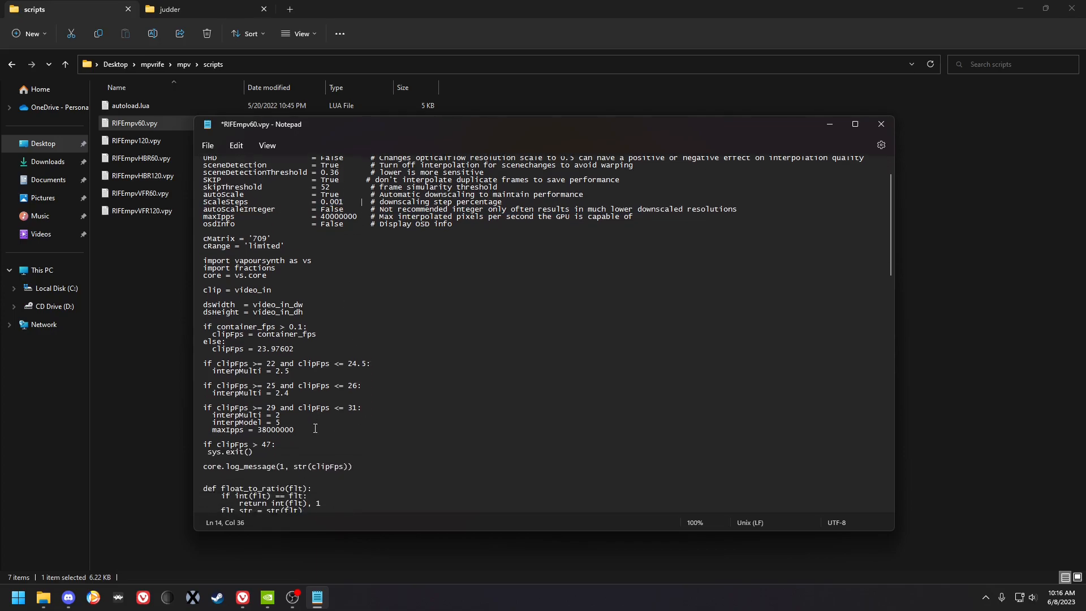
{"action": "left_click_drag", "start_coordinate": [272, 393], "coordinate": [223, 443]}
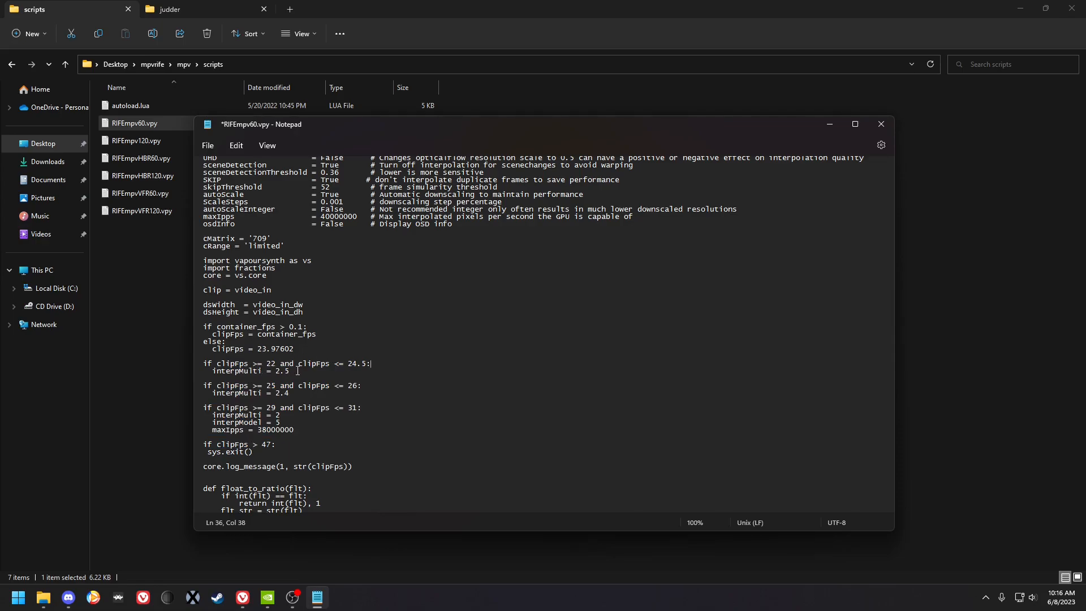
{"action": "mouse_move", "coordinate": [345, 411]}
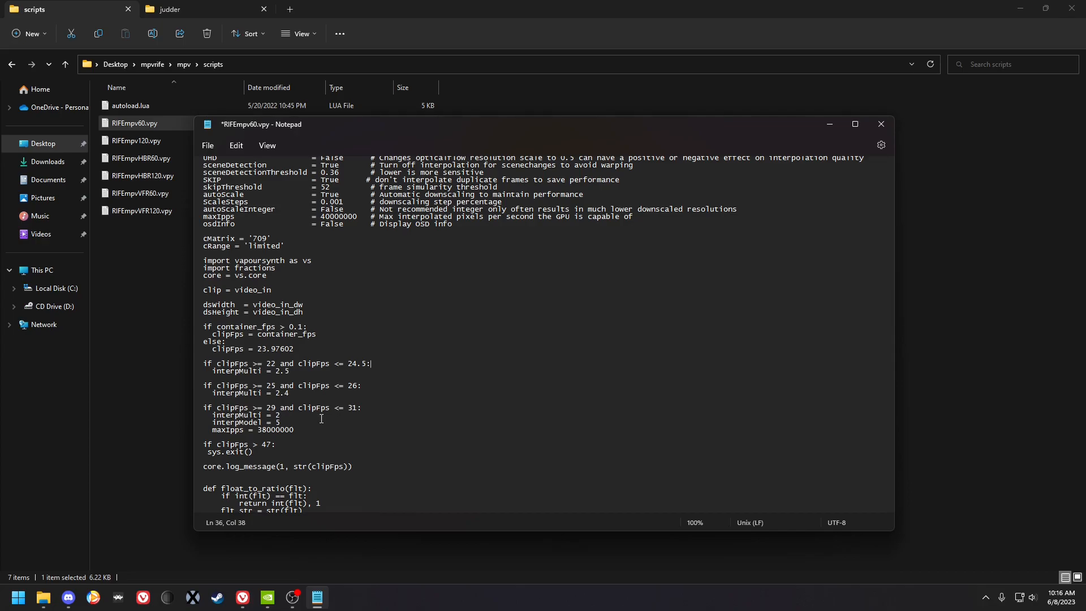
- Read through the frame-rate, autoscale, interpolation and model sections of the script
{"action": "scroll", "scroll_direction": "down", "scroll_amount": 3}
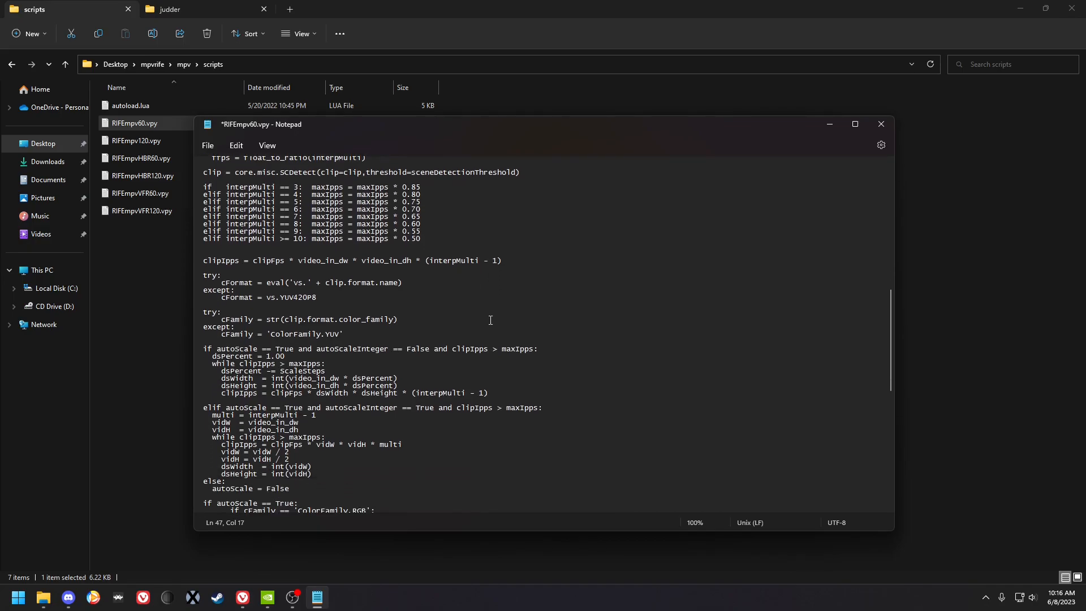
{"action": "scroll", "scroll_direction": "down", "scroll_amount": 3}
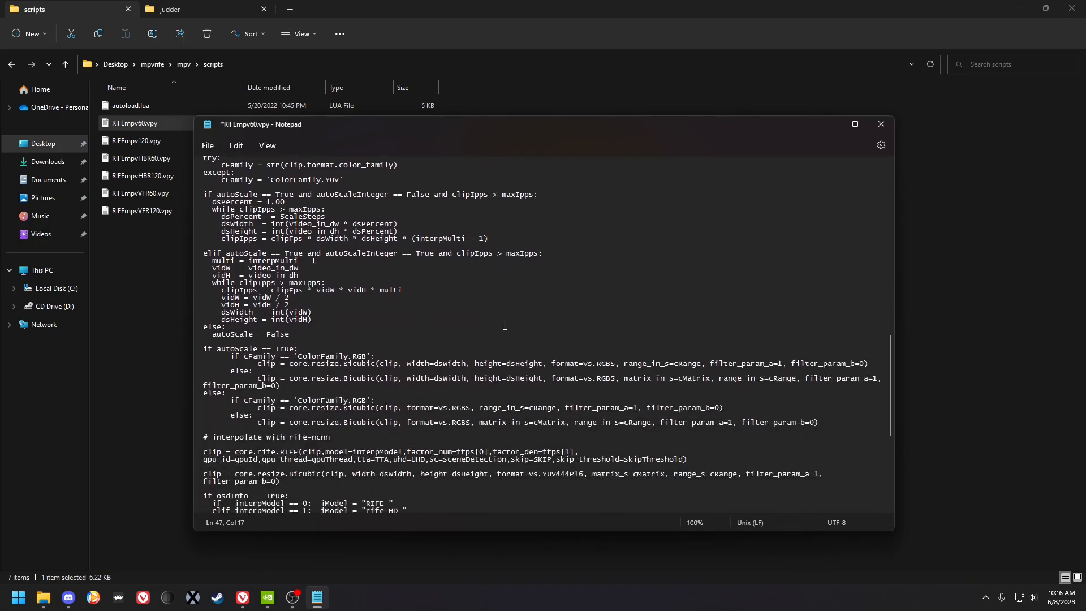
{"action": "scroll", "scroll_direction": "down", "scroll_amount": 3}
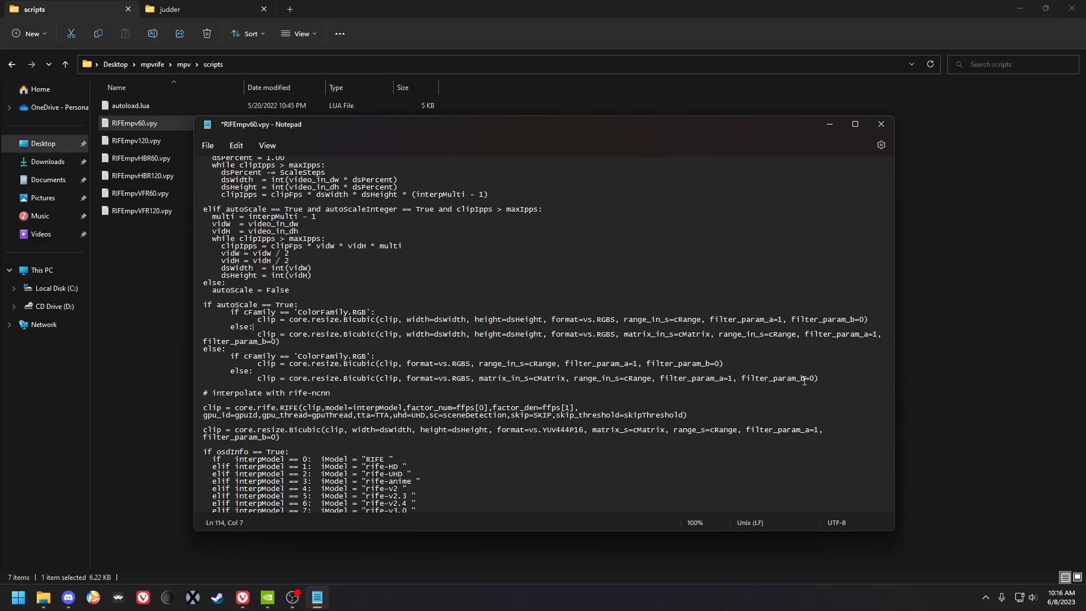
{"action": "scroll", "scroll_direction": "down", "scroll_amount": 3}
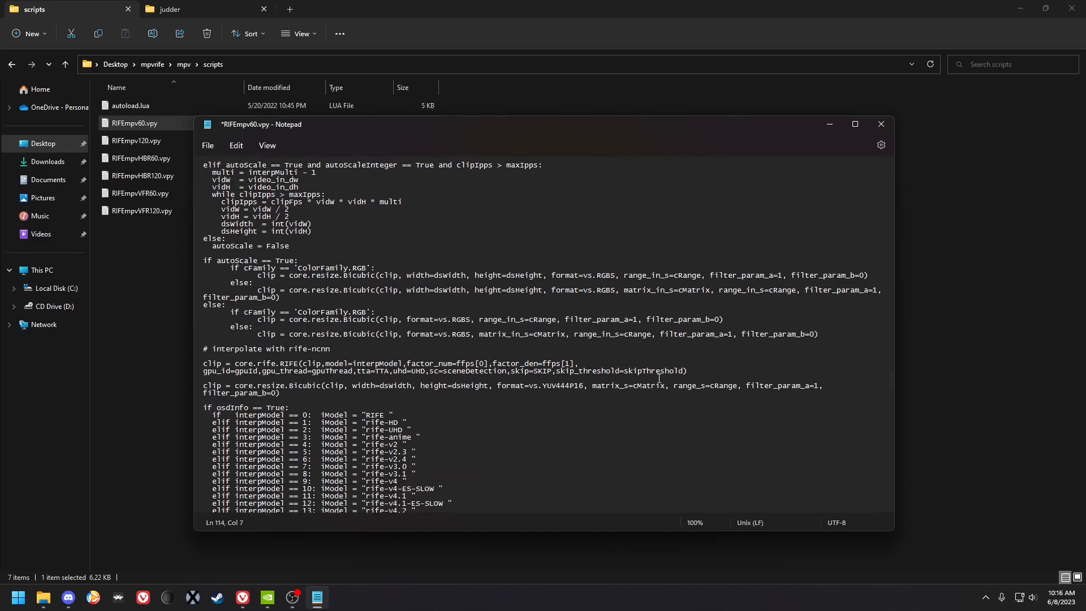
{"action": "scroll", "scroll_direction": "down", "scroll_amount": 3}
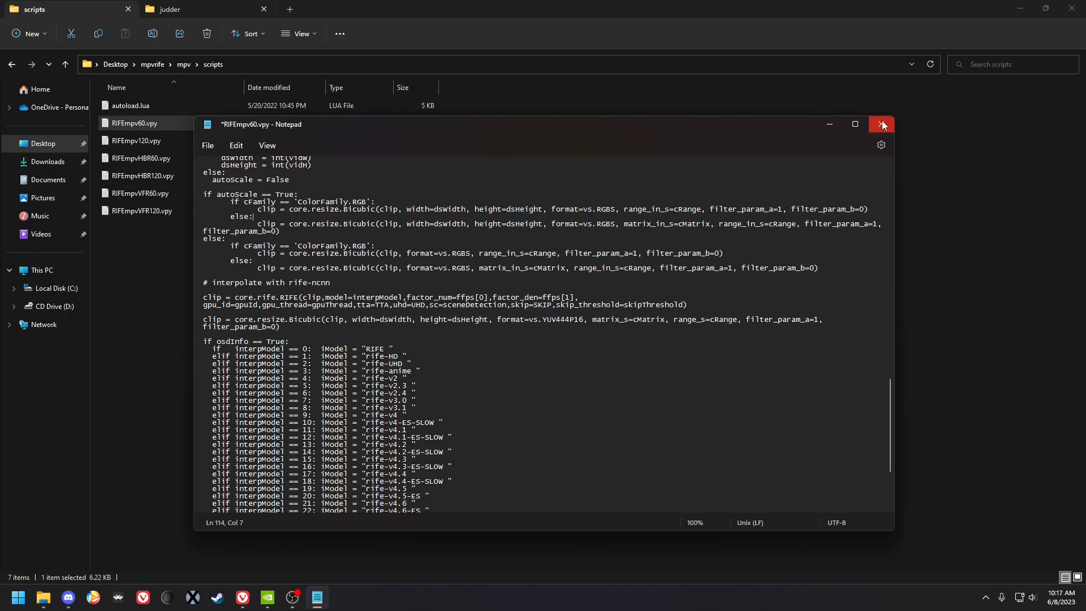
{"action": "mouse_move", "coordinate": [684, 192]}
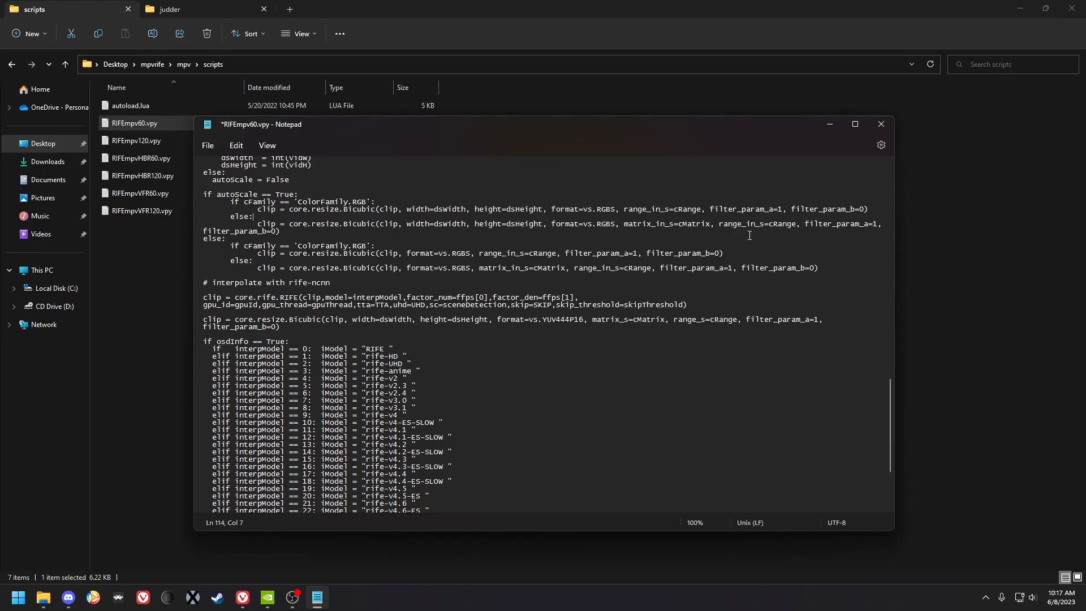
- Close RIFEmpv60.vpy and open RIFEmpvHBR60.vpy to view its settings block
{"action": "left_click", "coordinate": [881, 124]}
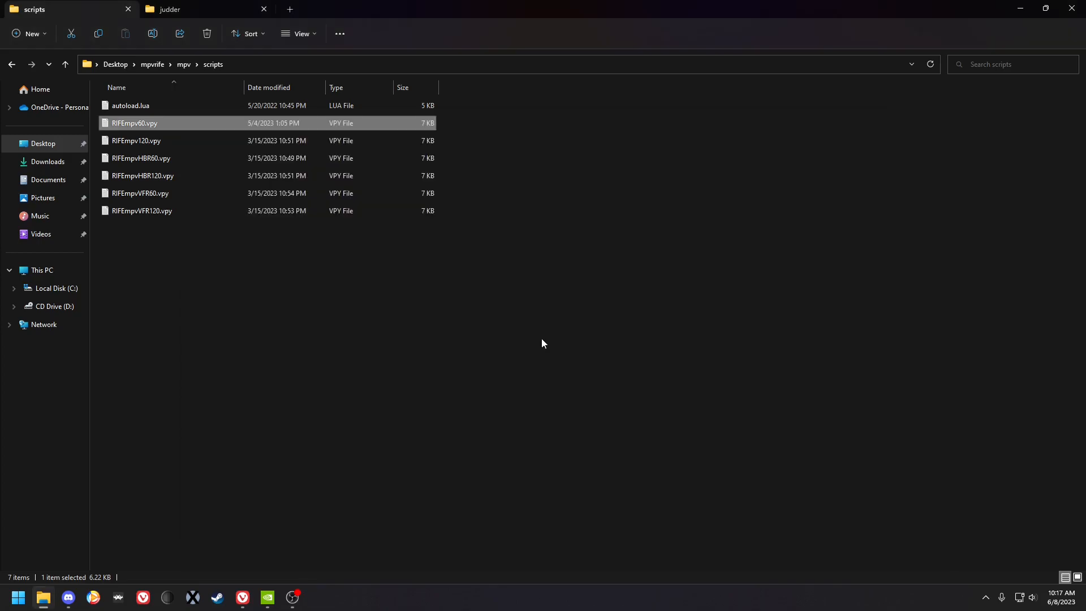
{"action": "mouse_move", "coordinate": [177, 155]}
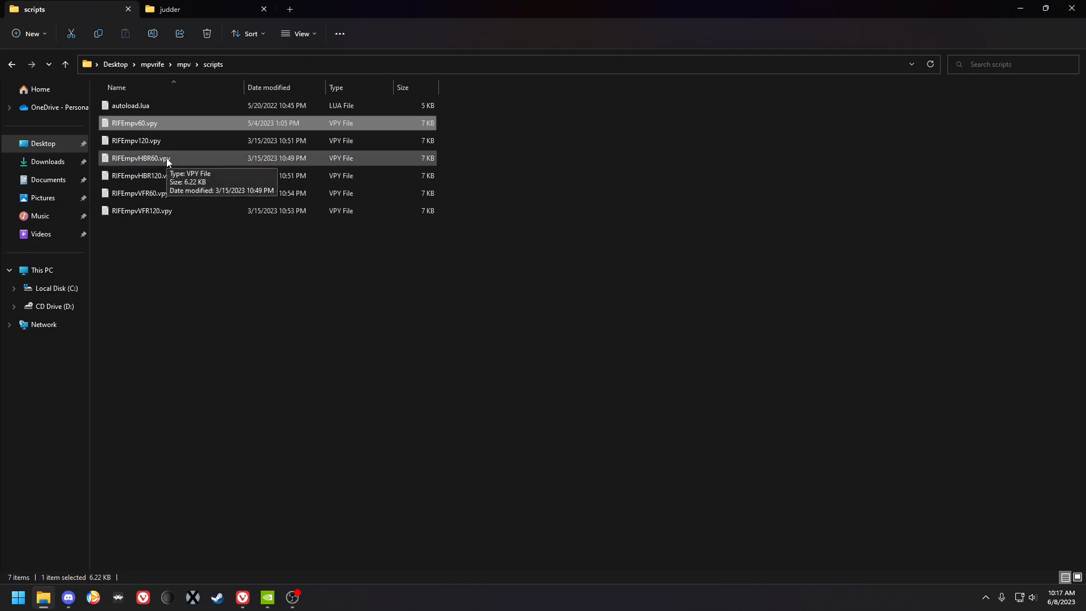
{"action": "double_click", "coordinate": [141, 159]}
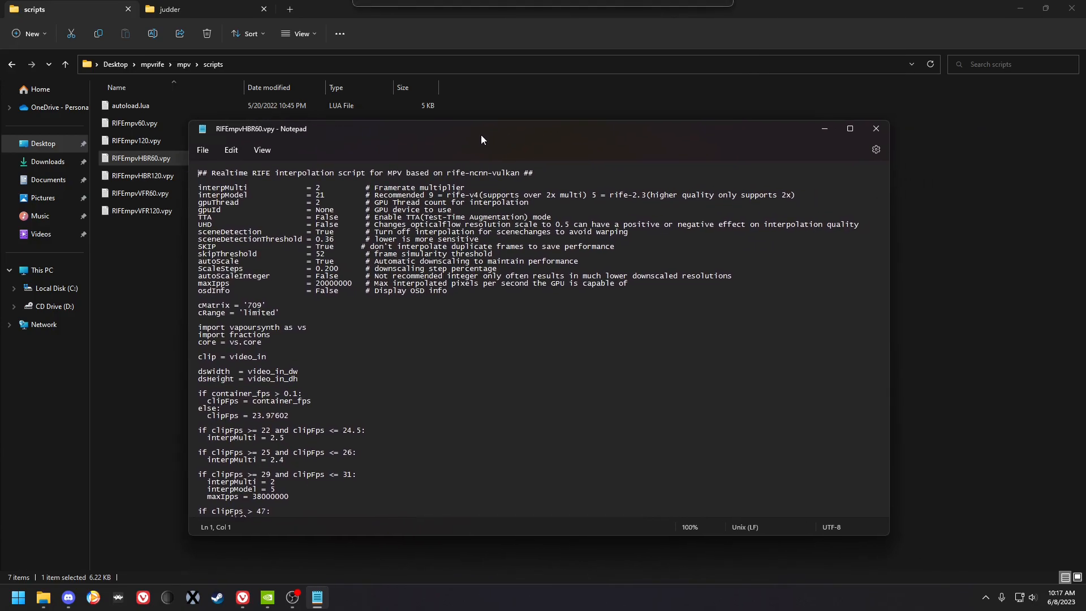
{"action": "scroll", "scroll_direction": "down", "scroll_amount": 3}
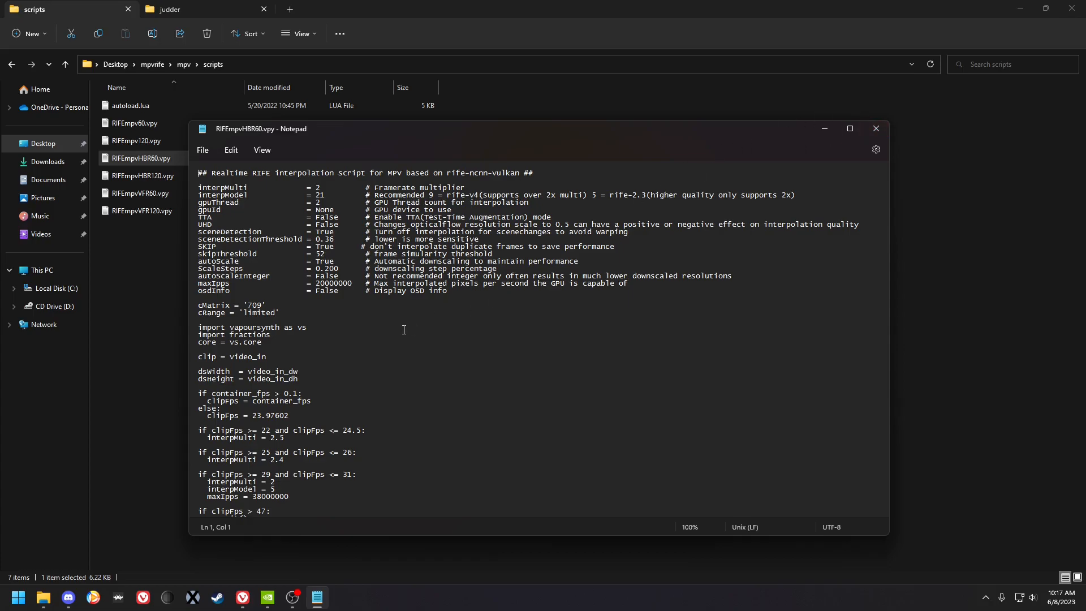
{"action": "mouse_move", "coordinate": [875, 128]}
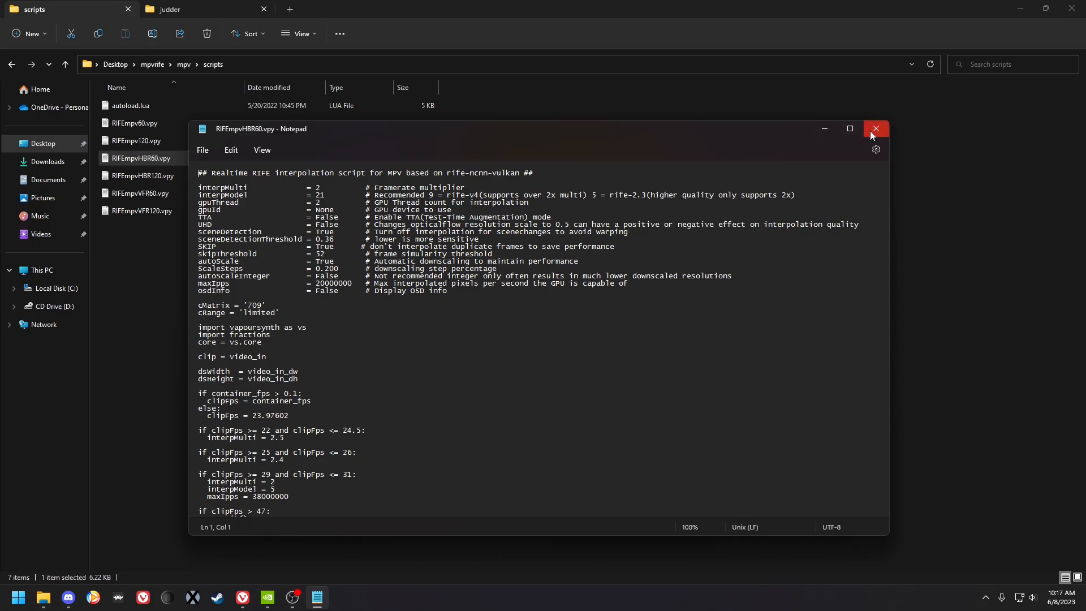
{"action": "mouse_move", "coordinate": [875, 129]}
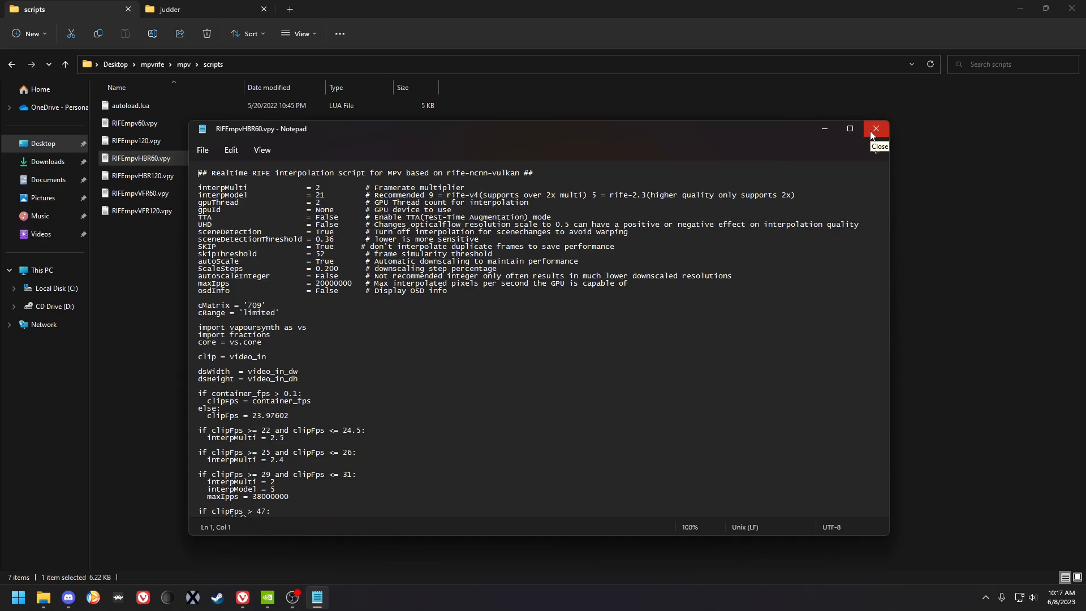
- Close RIFEmpvHBR60.vpy and open RIFEmpvVFR60.vpy in Notepad
{"action": "left_click", "coordinate": [875, 129]}
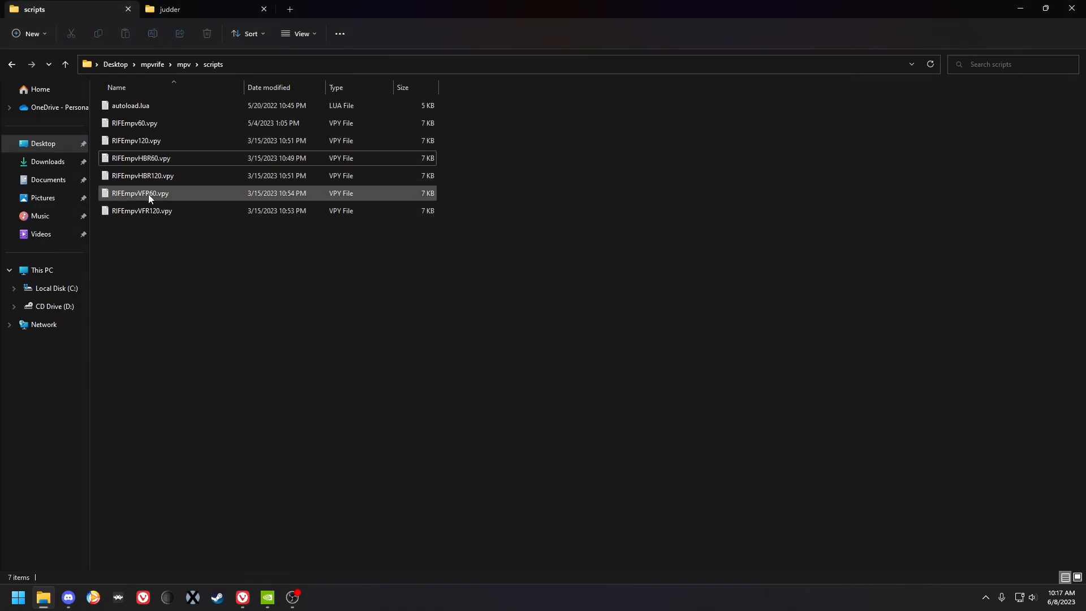
{"action": "mouse_move", "coordinate": [140, 193]}
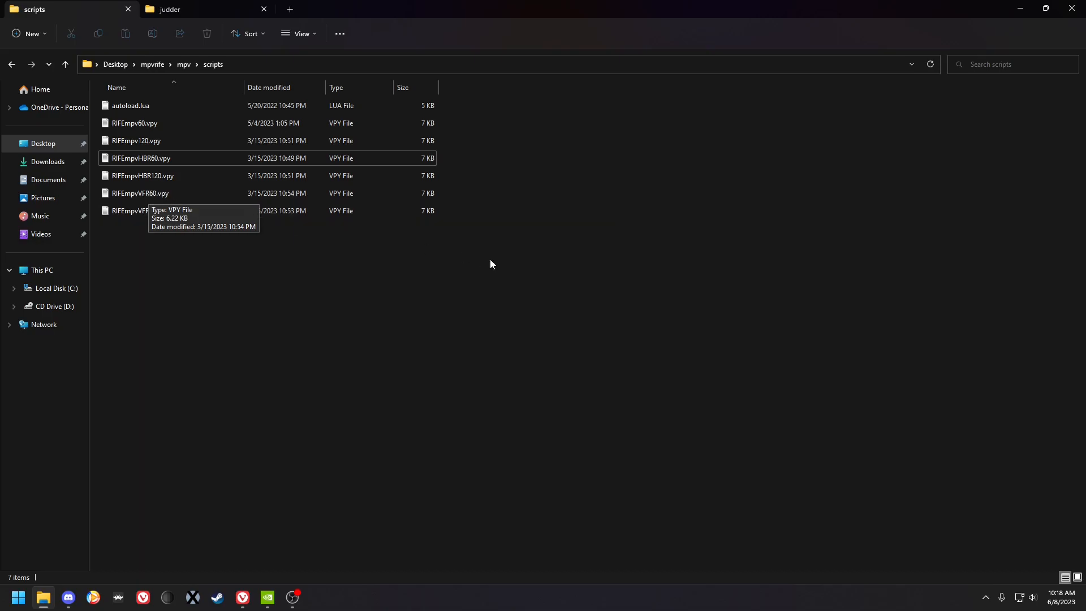
{"action": "double_click", "coordinate": [140, 192]}
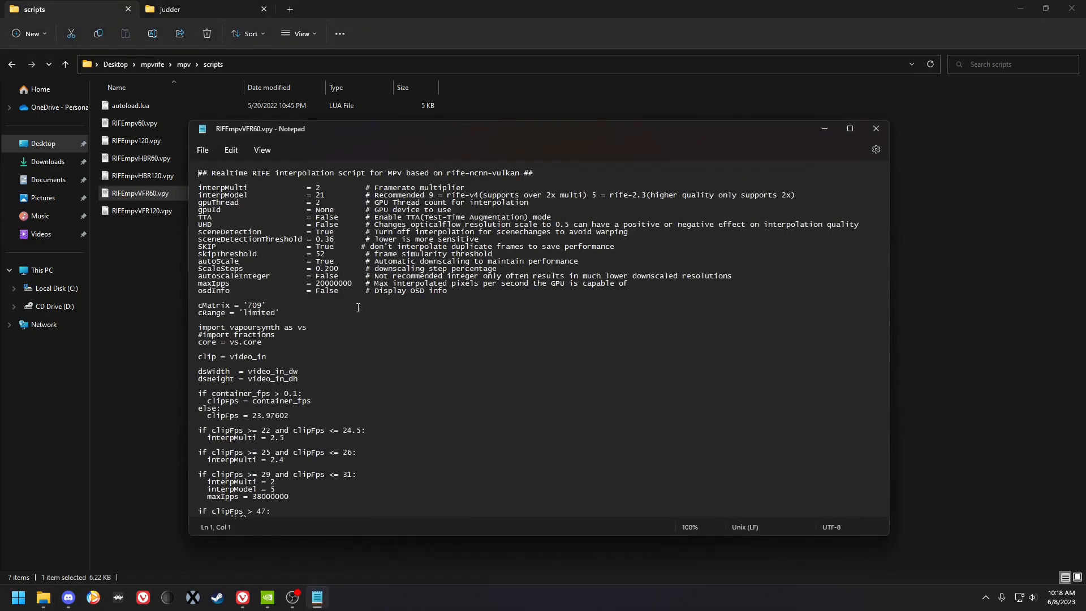
{"action": "mouse_move", "coordinate": [910, 143]}
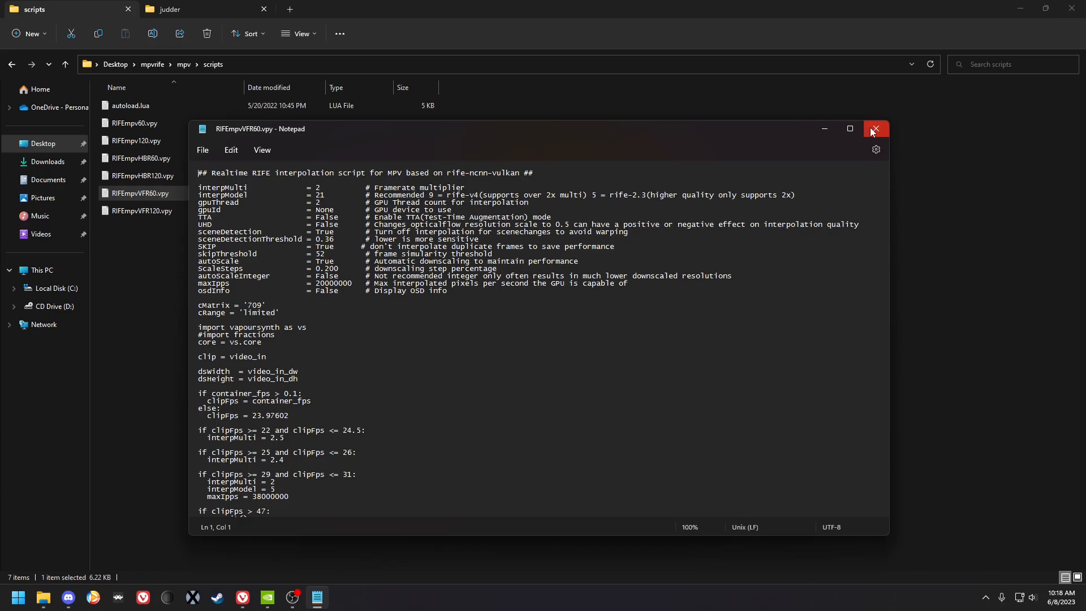
{"action": "mouse_move", "coordinate": [840, 120]}
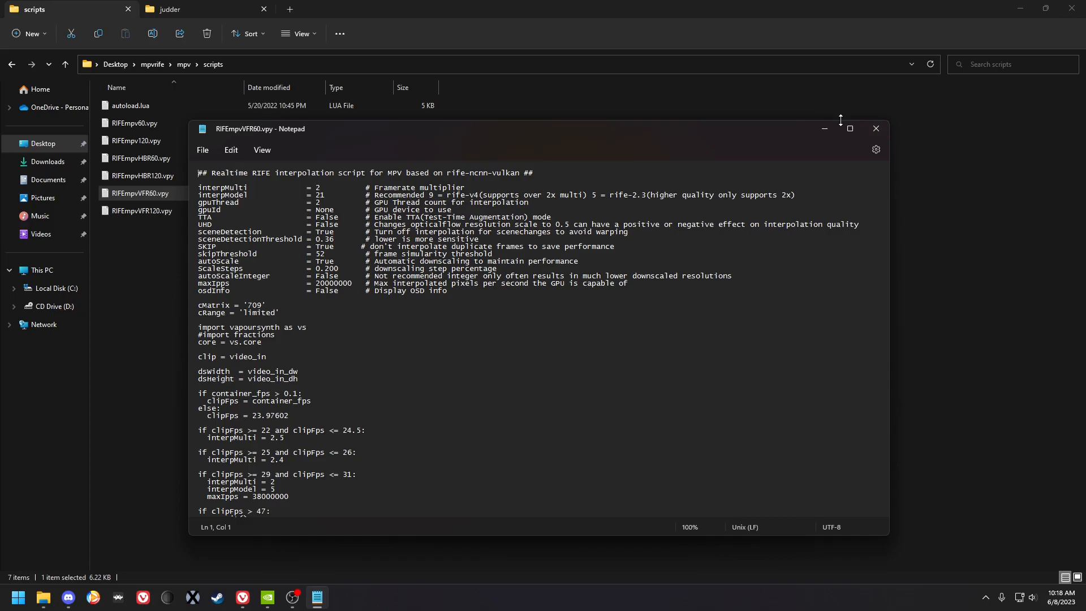
{"action": "mouse_move", "coordinate": [566, 185]}
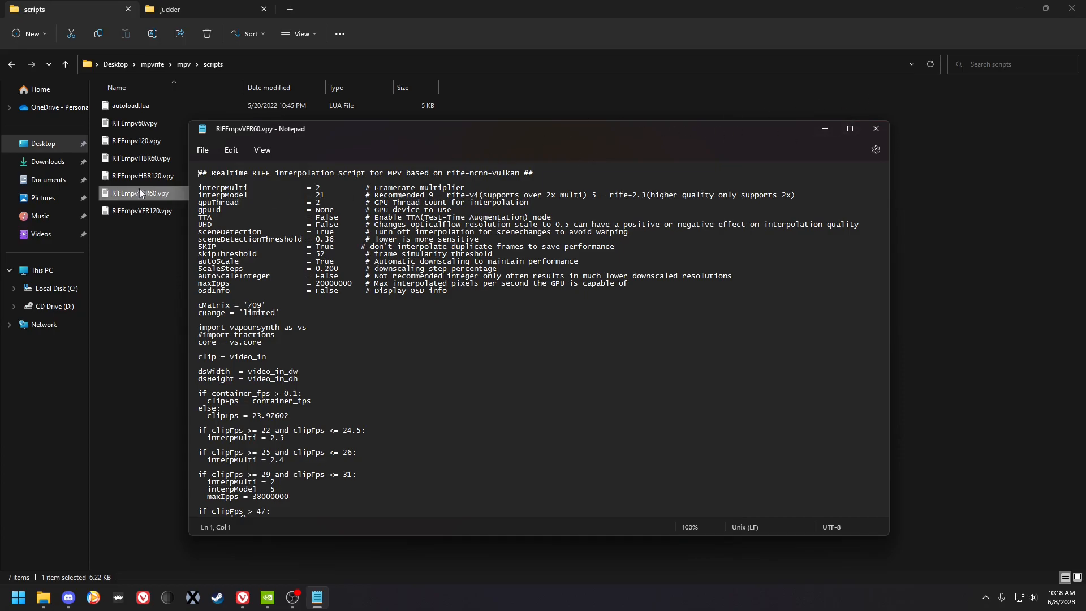
- Close the VFR60 script and open RIFEmpvHBR120.vpy, scrolling into its settings
{"action": "left_click", "coordinate": [875, 129]}
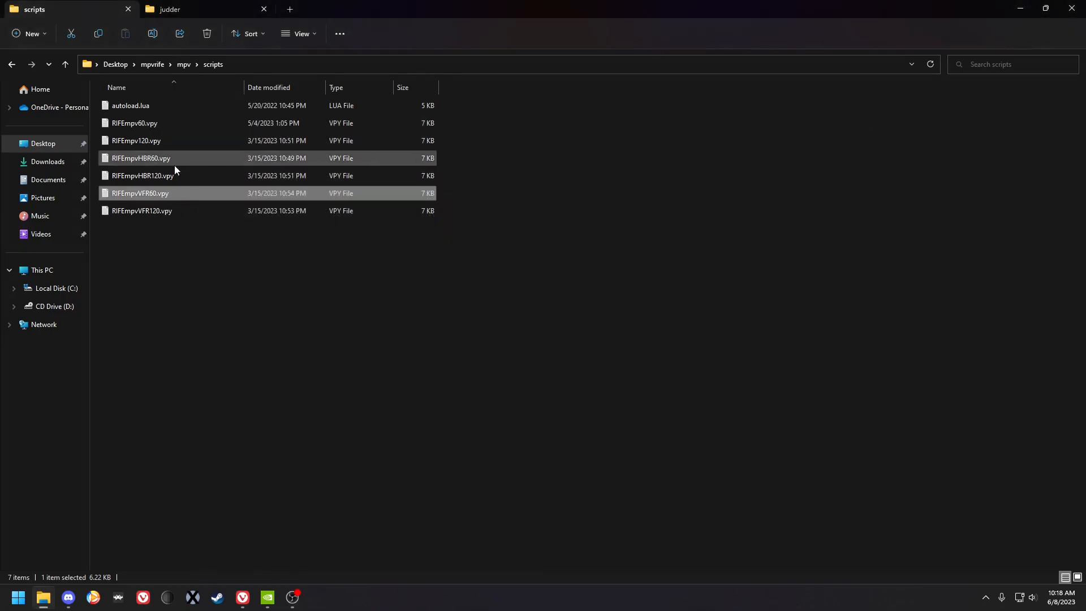
{"action": "double_click", "coordinate": [143, 175]}
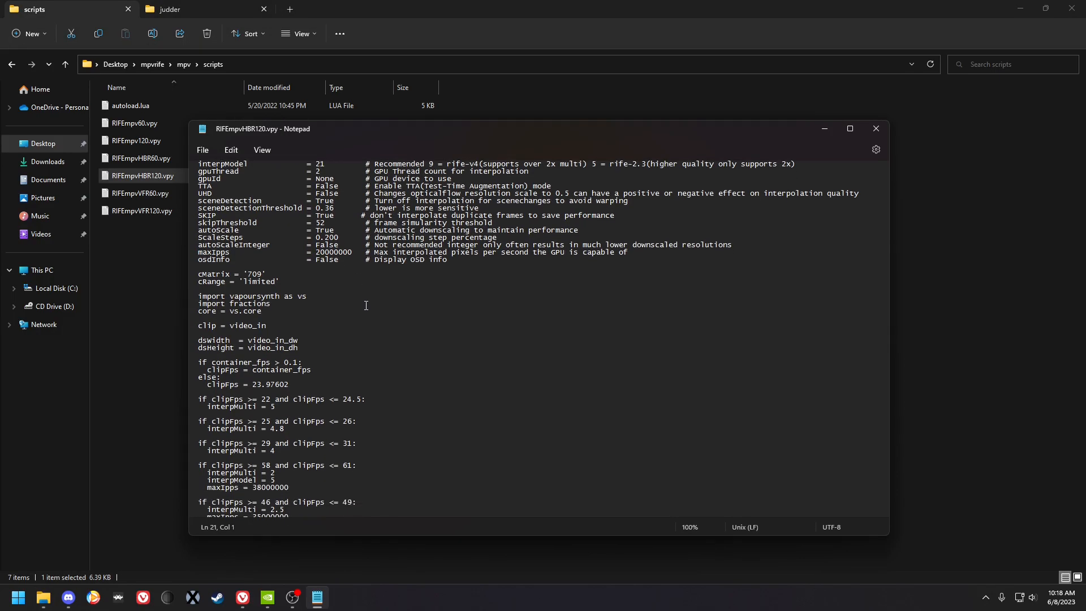
{"action": "scroll", "scroll_direction": "down", "scroll_amount": 3}
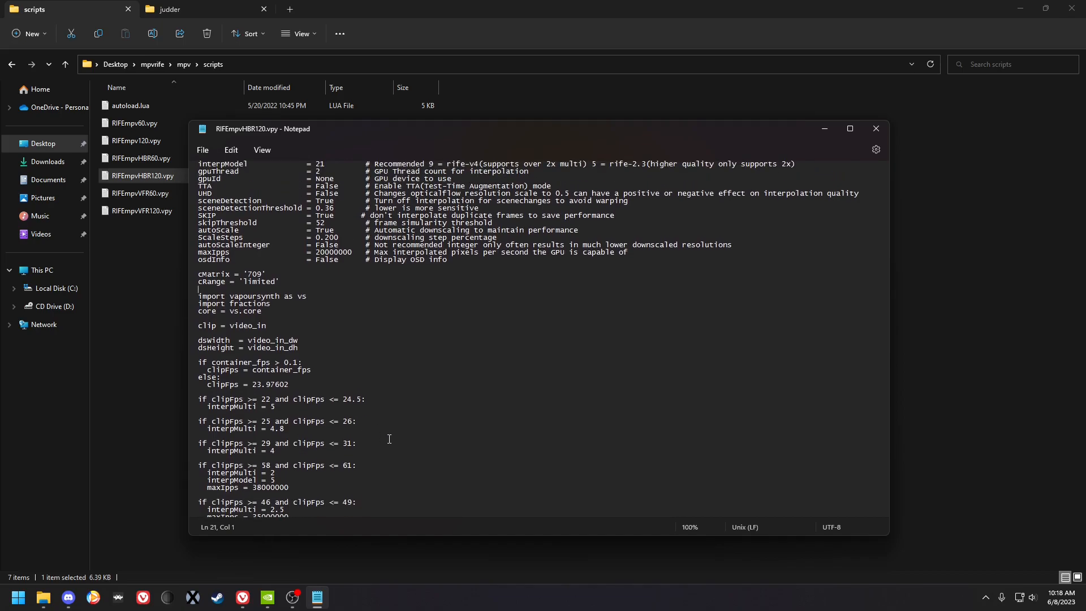
{"action": "scroll", "scroll_direction": "down", "scroll_amount": 3}
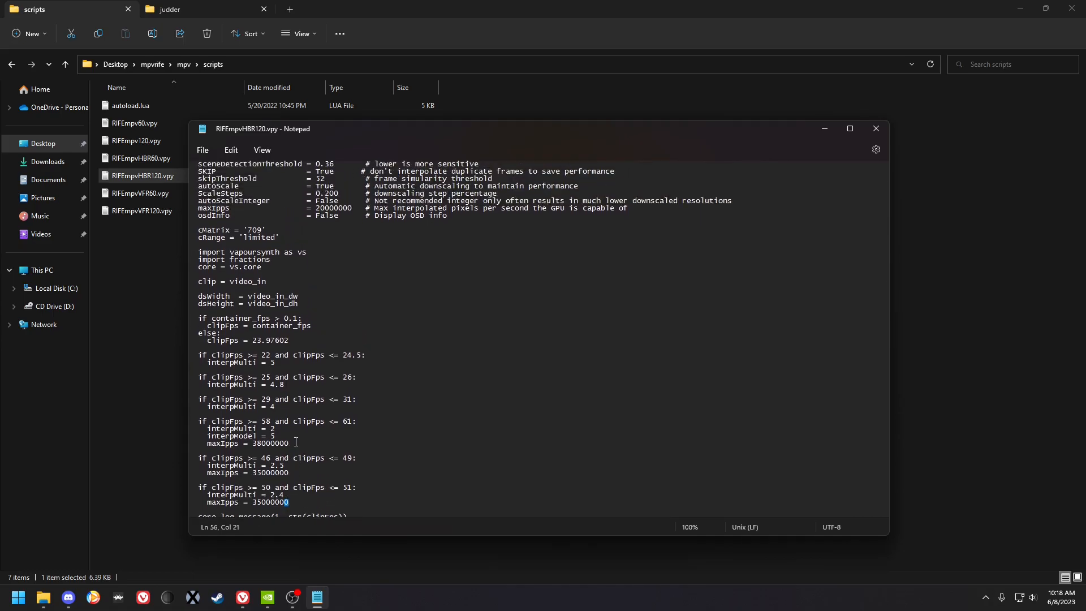
- Point out the maxIpps value 38000000 and the interpModel value of 5 in HBR120
{"action": "double_click", "coordinate": [269, 443]}
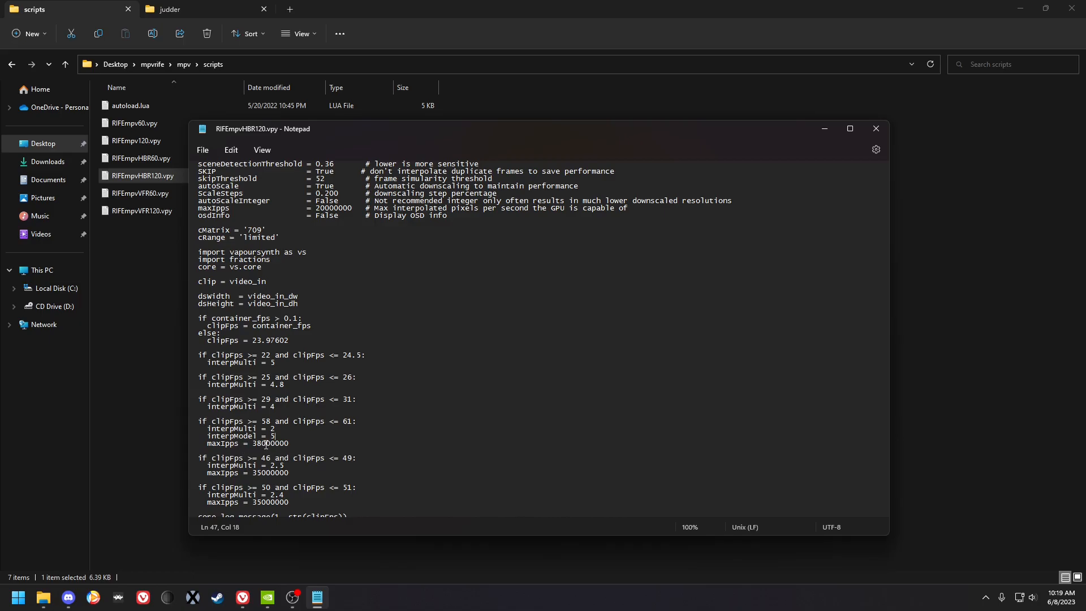
{"action": "double_click", "coordinate": [269, 443]}
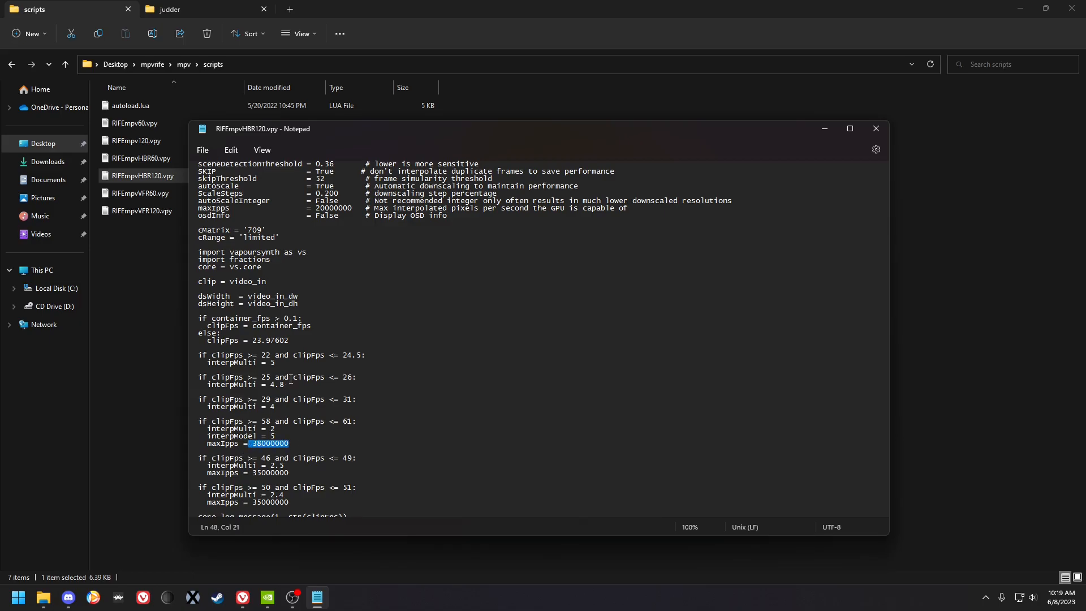
{"action": "left_click", "coordinate": [329, 391]}
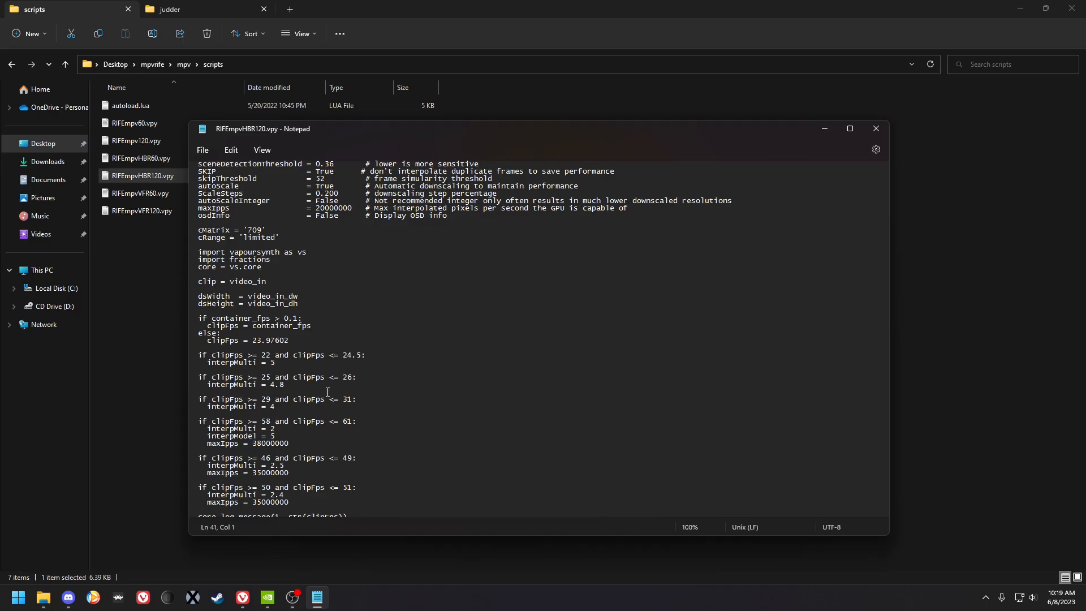
{"action": "scroll", "scroll_direction": "down", "scroll_amount": 3}
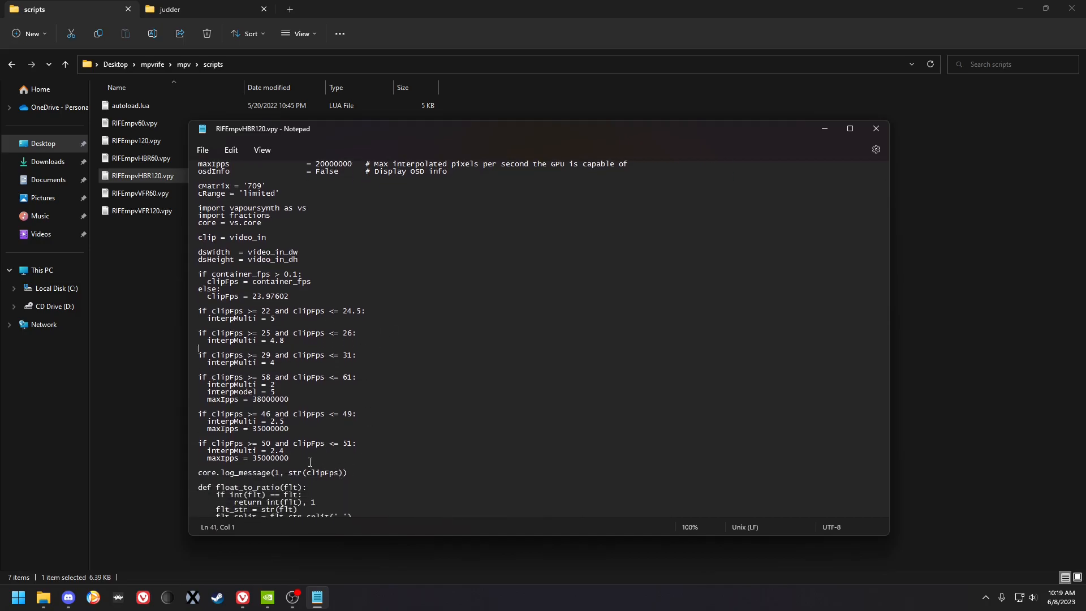
{"action": "left_click", "coordinate": [265, 407]}
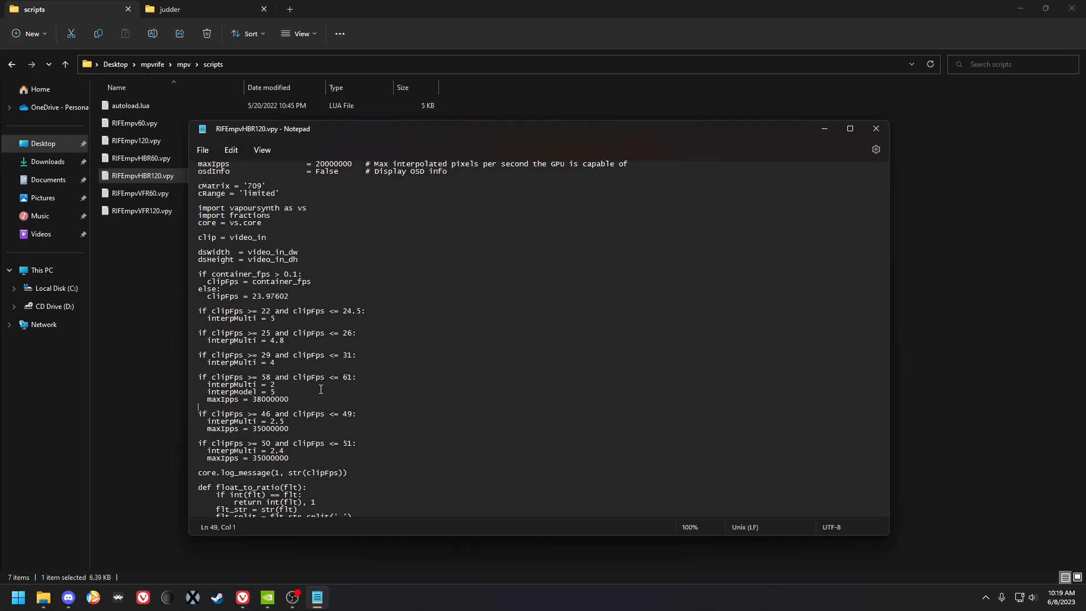
{"action": "double_click", "coordinate": [270, 392]}
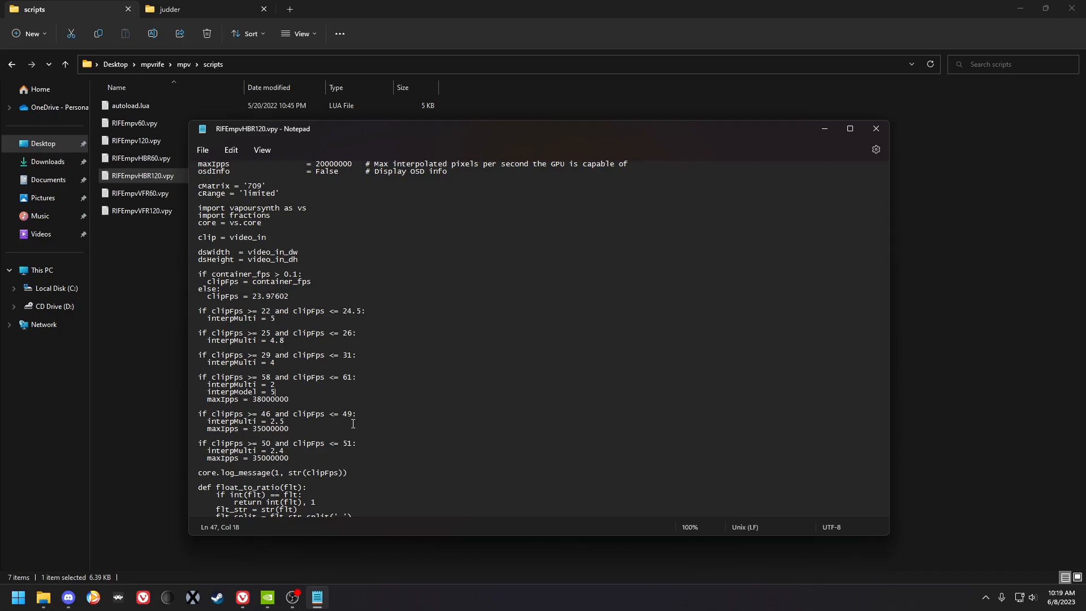
{"action": "mouse_move", "coordinate": [360, 451]}
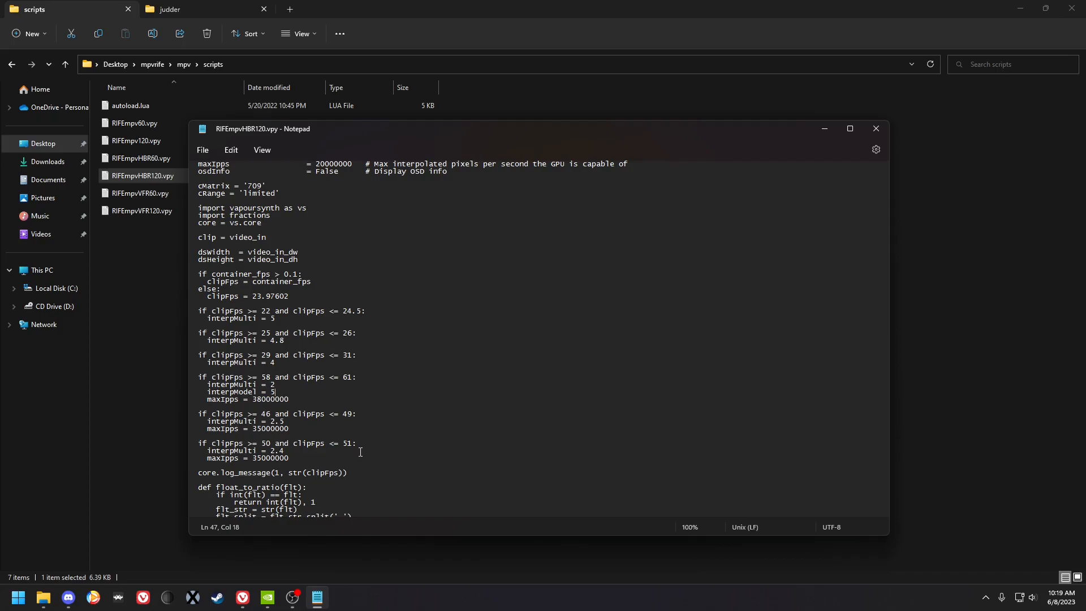
{"action": "mouse_move", "coordinate": [542, 422]}
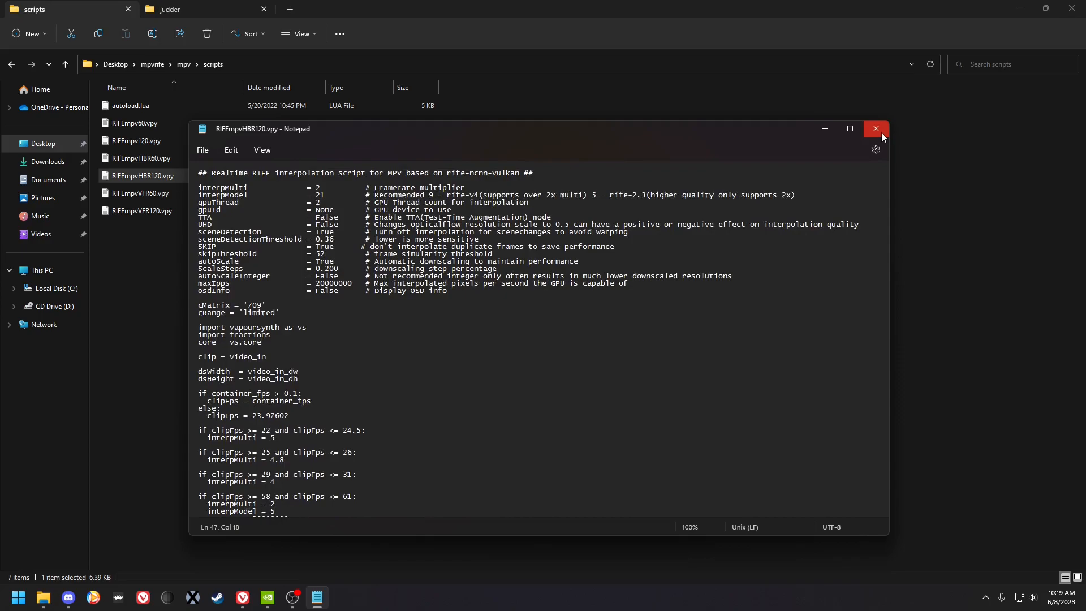
- Close the HBR120 script and open mpv.conf from the mpv portable_config folder
{"action": "left_click", "coordinate": [876, 129]}
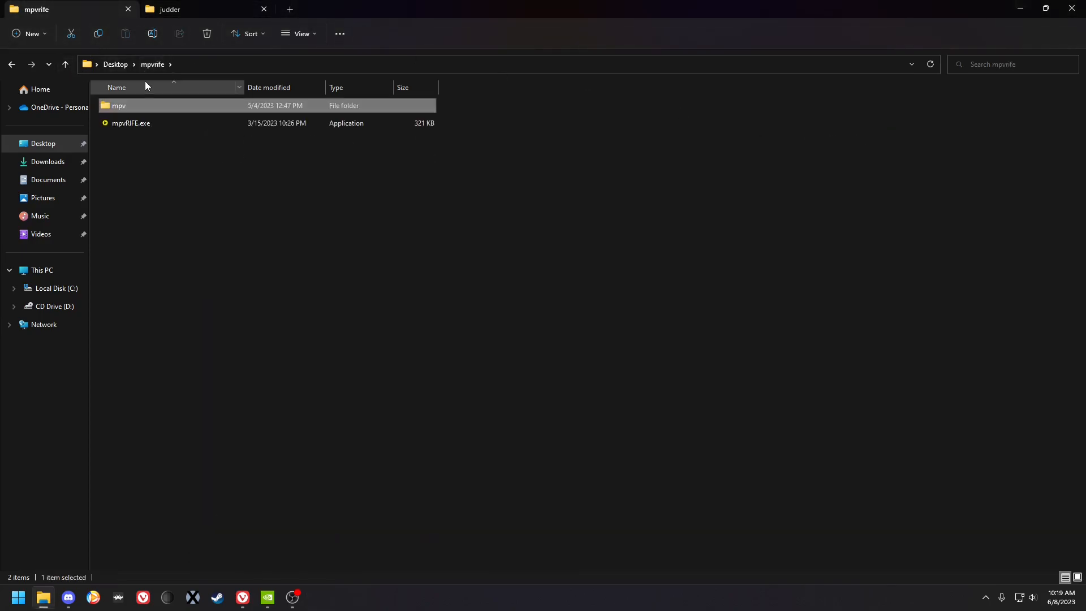
{"action": "double_click", "coordinate": [118, 105]}
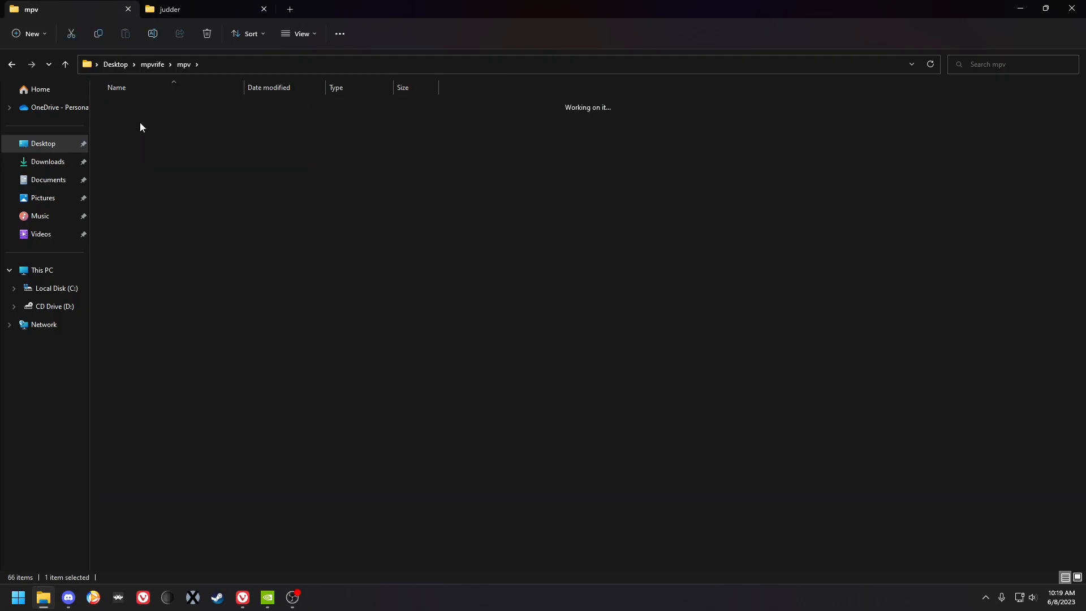
{"action": "double_click", "coordinate": [127, 158]}
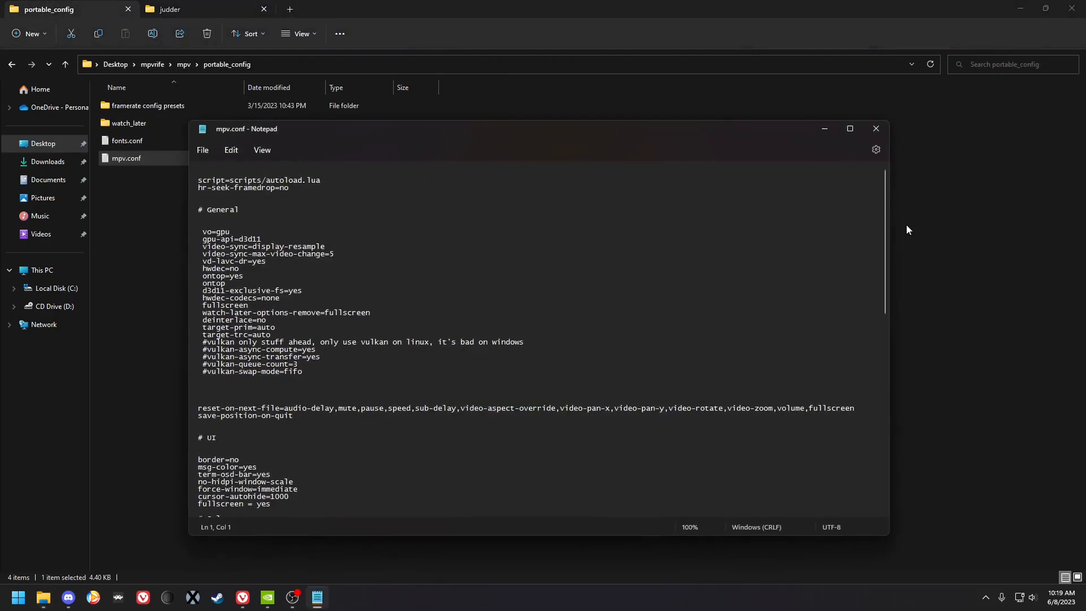
{"action": "scroll", "scroll_direction": "down", "scroll_amount": 3}
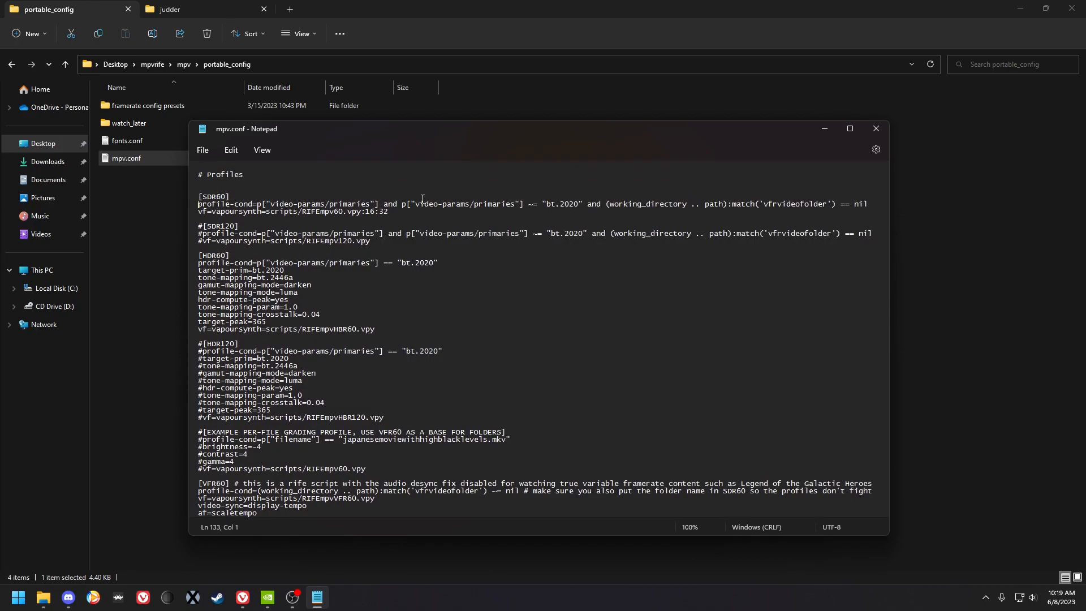
{"action": "mouse_move", "coordinate": [434, 326]}
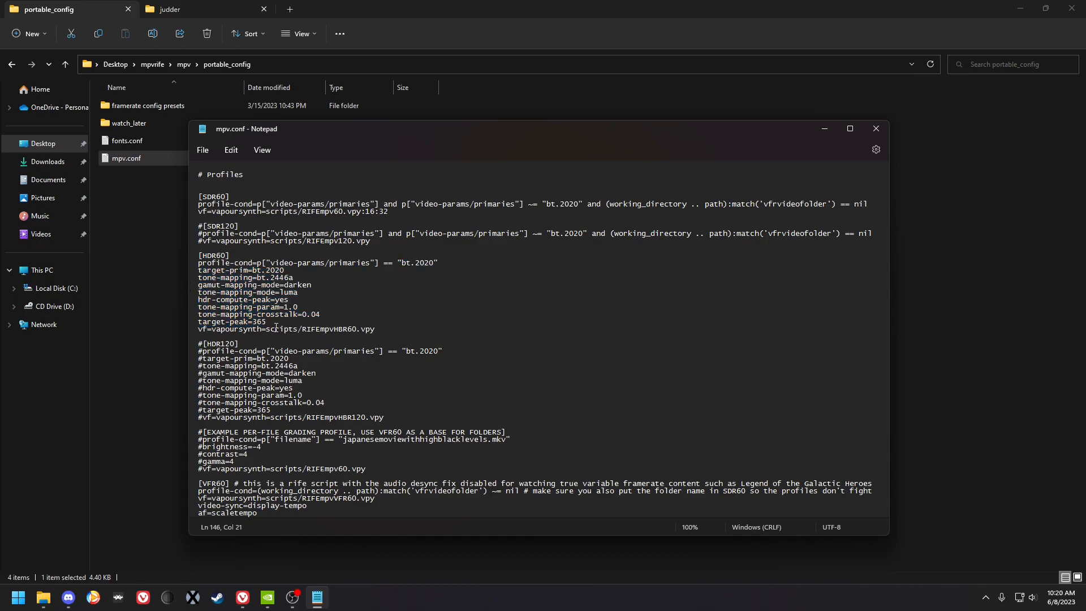
{"action": "left_click_drag", "start_coordinate": [198, 313], "coordinate": [276, 322]}
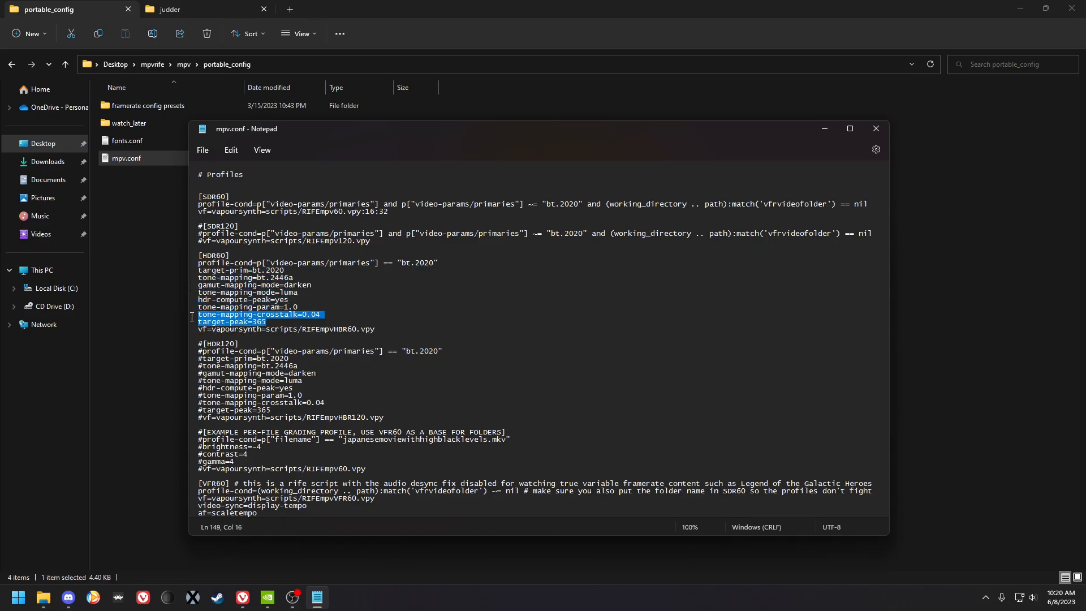
{"action": "left_click", "coordinate": [335, 293]}
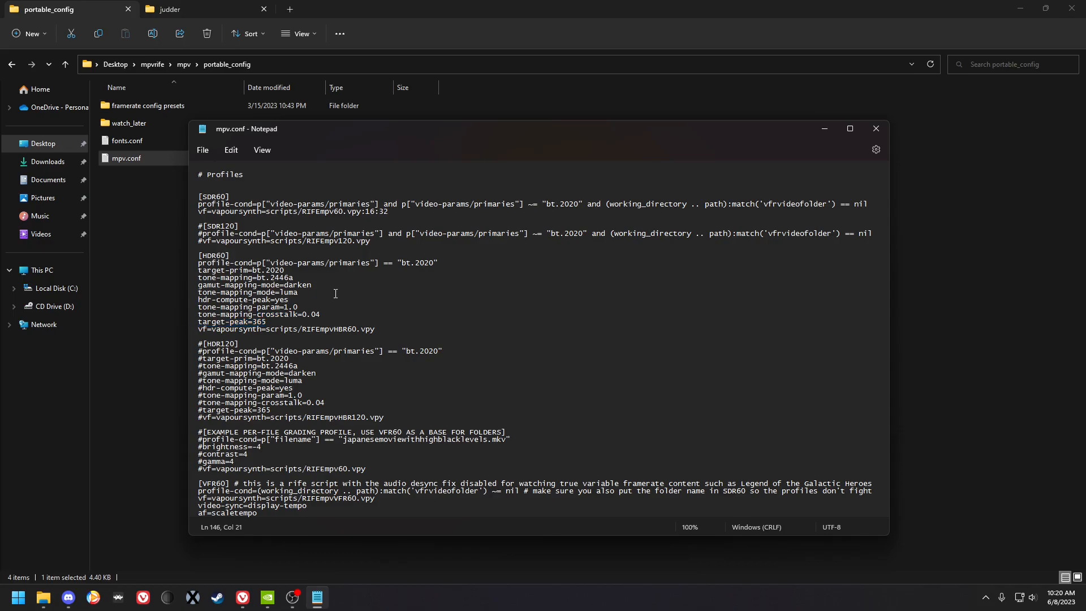
{"action": "scroll", "scroll_direction": "down", "scroll_amount": 3}
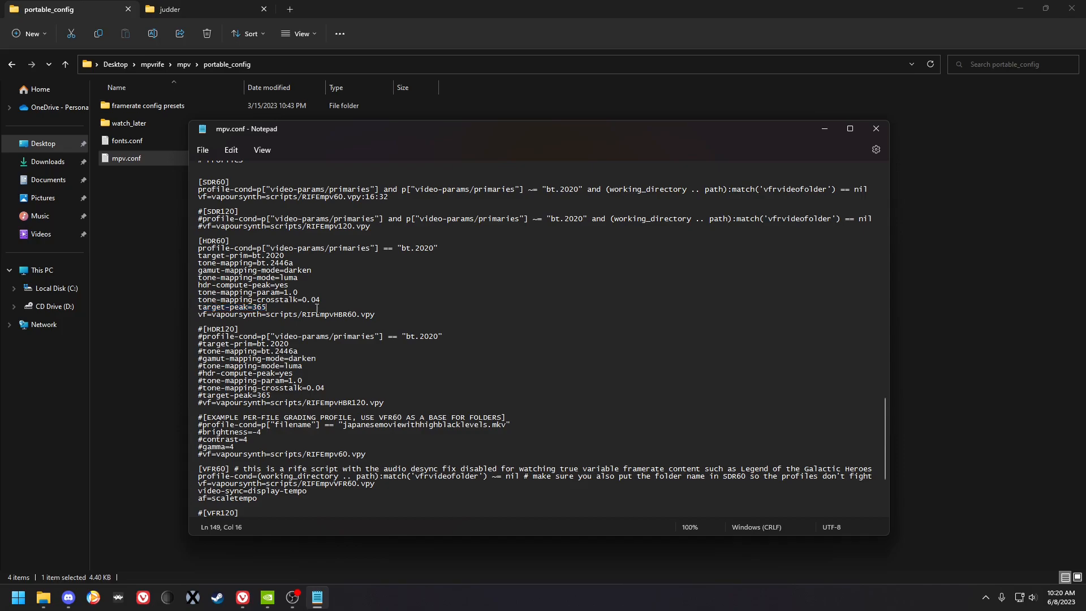
{"action": "scroll", "scroll_direction": "down", "scroll_amount": 3}
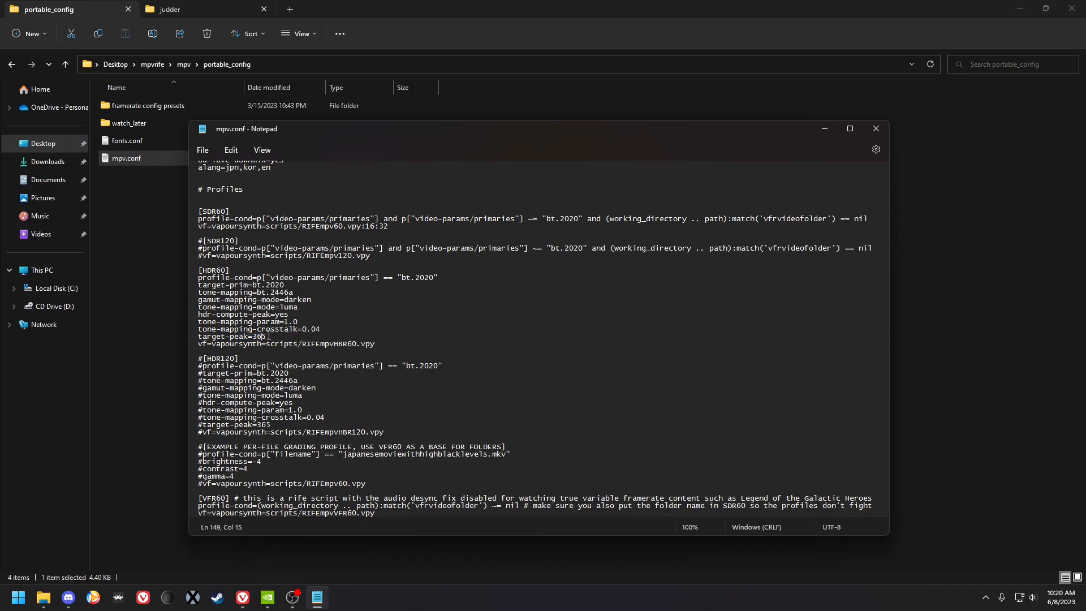
{"action": "double_click", "coordinate": [255, 336]}
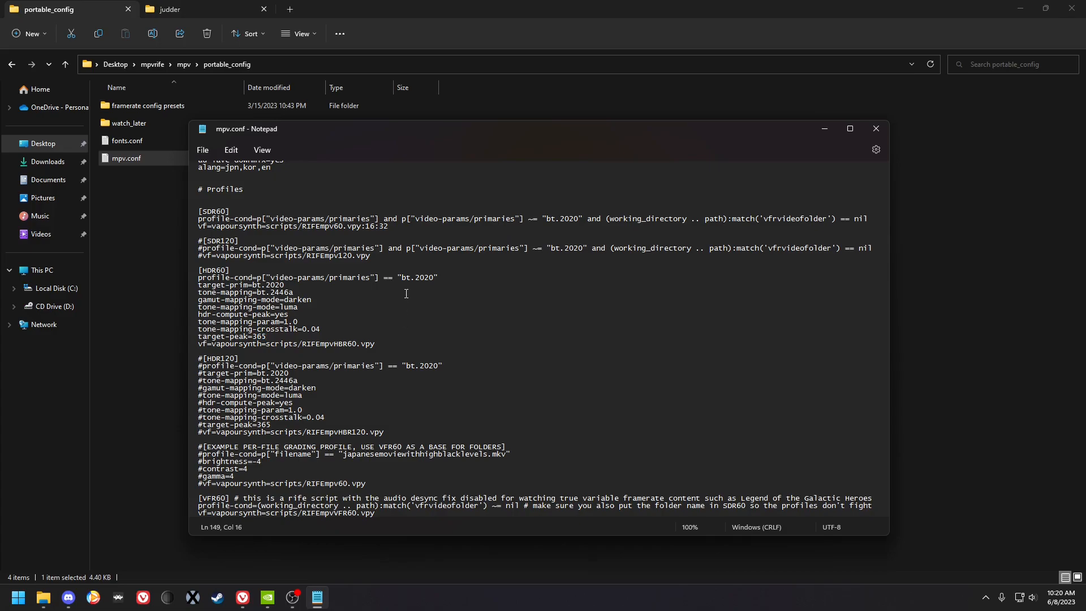
{"action": "scroll", "scroll_direction": "down", "scroll_amount": 3}
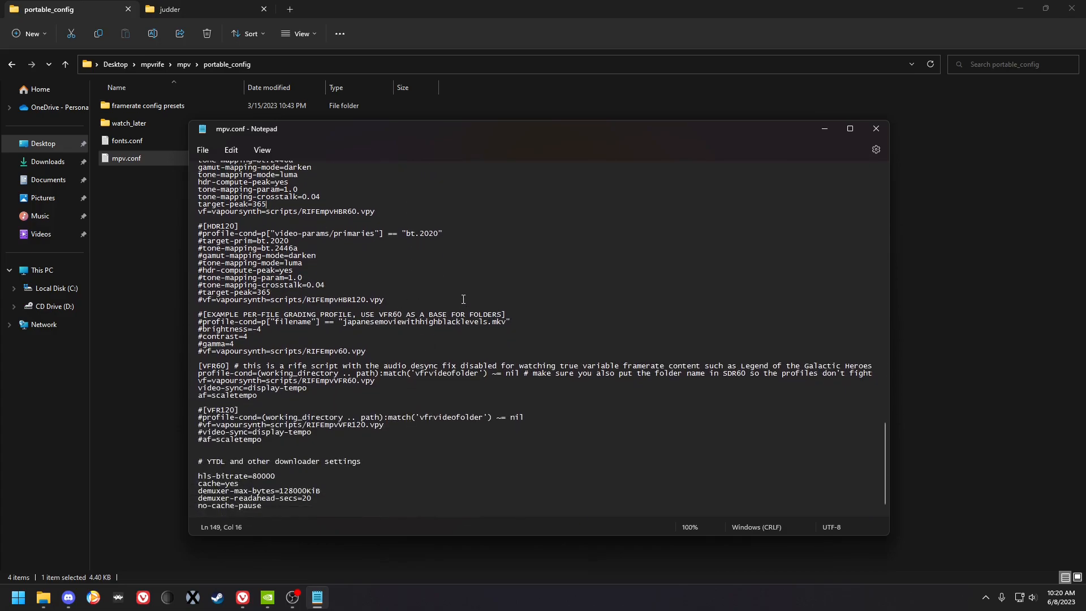
{"action": "scroll", "scroll_direction": "down", "scroll_amount": 3}
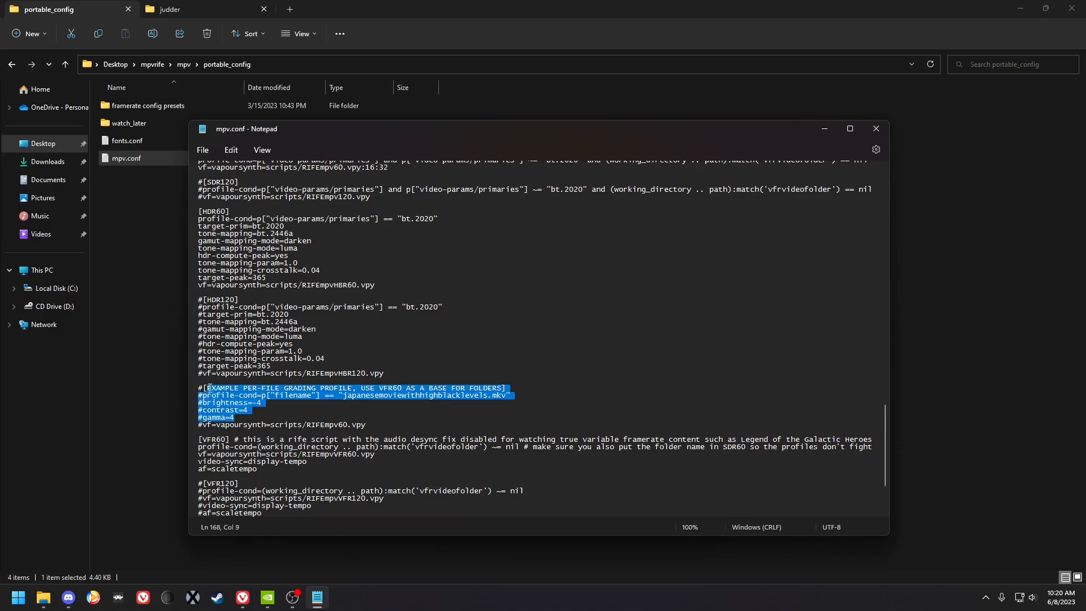
{"action": "left_click", "coordinate": [264, 403]}
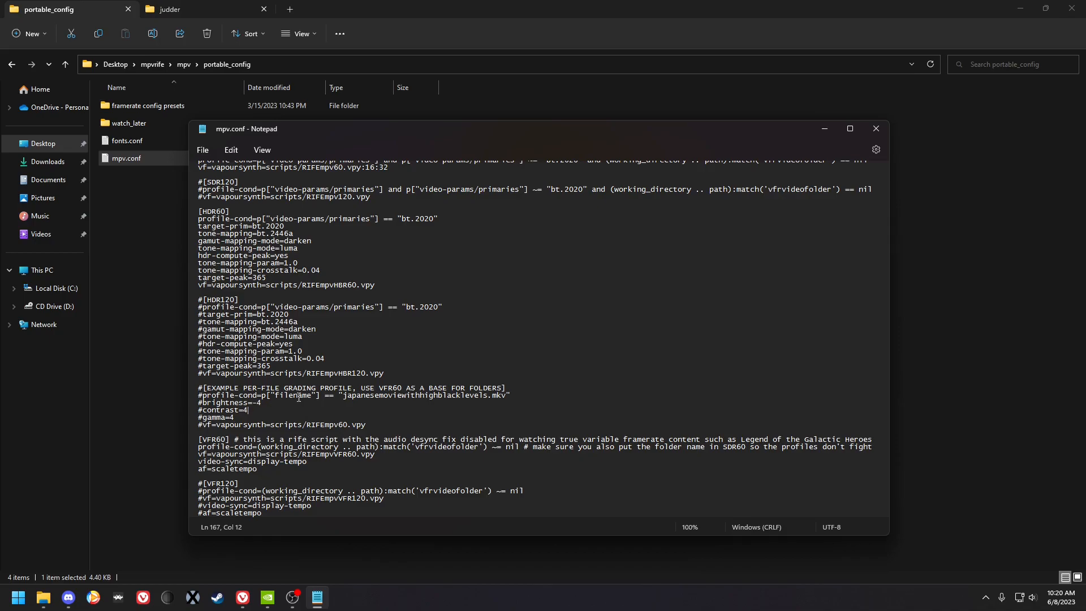
{"action": "scroll", "scroll_direction": "down", "scroll_amount": 3}
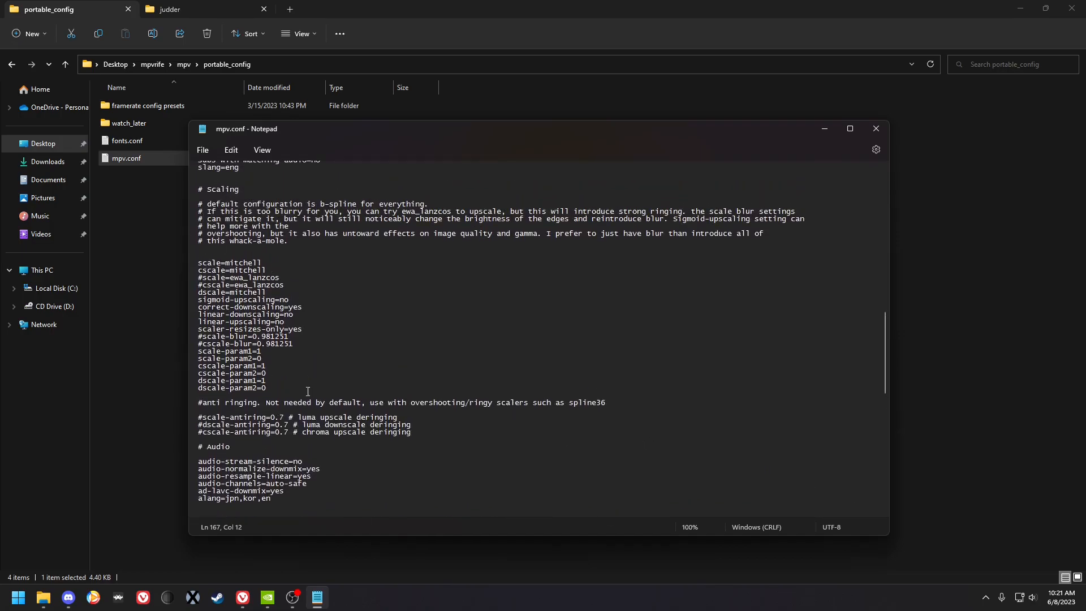
{"action": "mouse_move", "coordinate": [257, 262]}
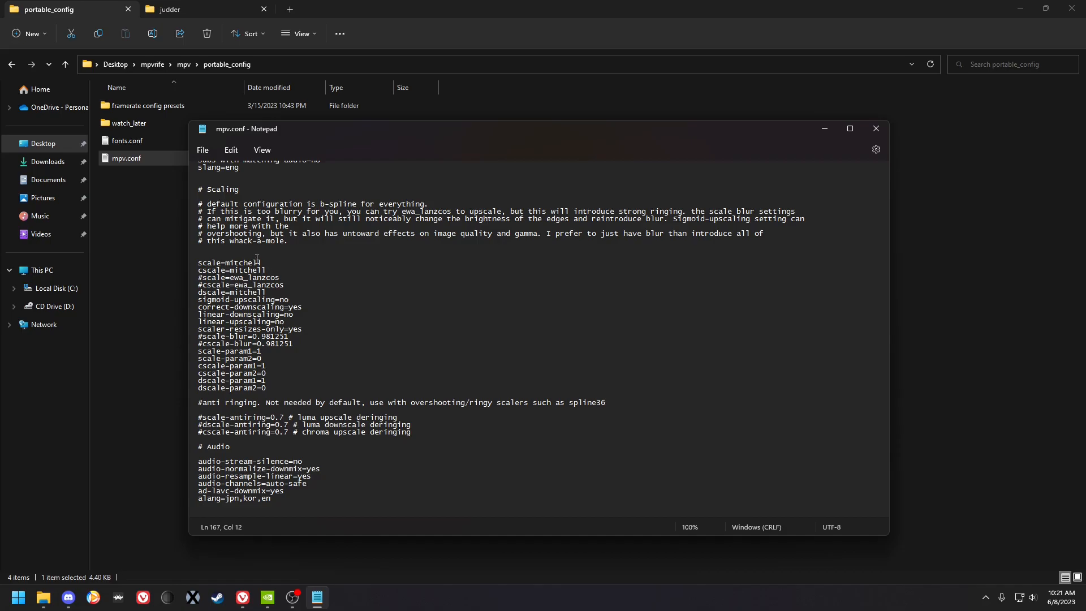
{"action": "left_click_drag", "start_coordinate": [251, 351], "coordinate": [265, 388]}
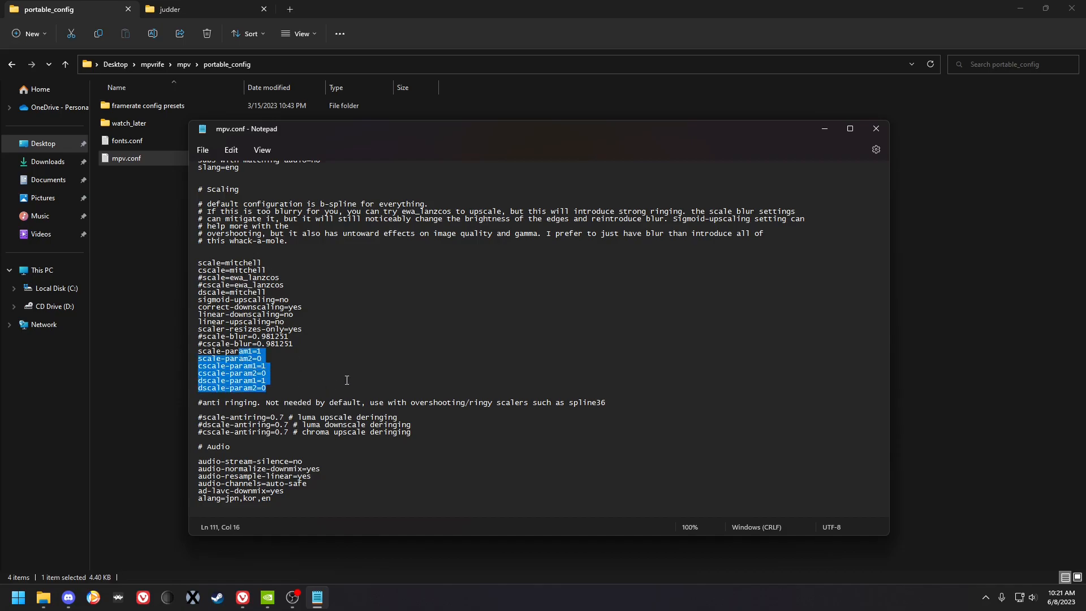
{"action": "left_click", "coordinate": [355, 366]}
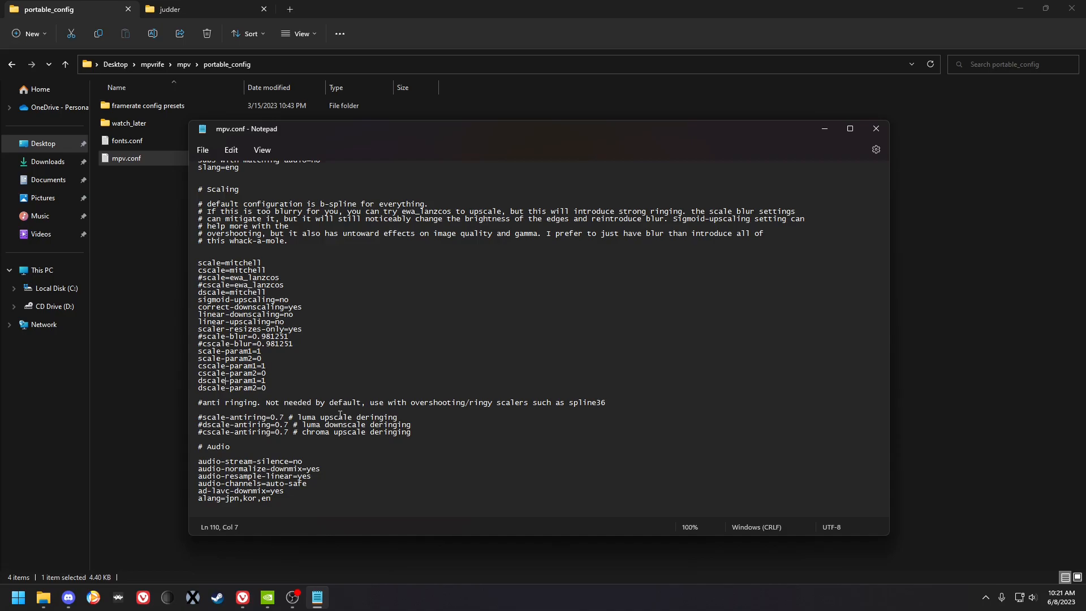
{"action": "mouse_move", "coordinate": [341, 335]}
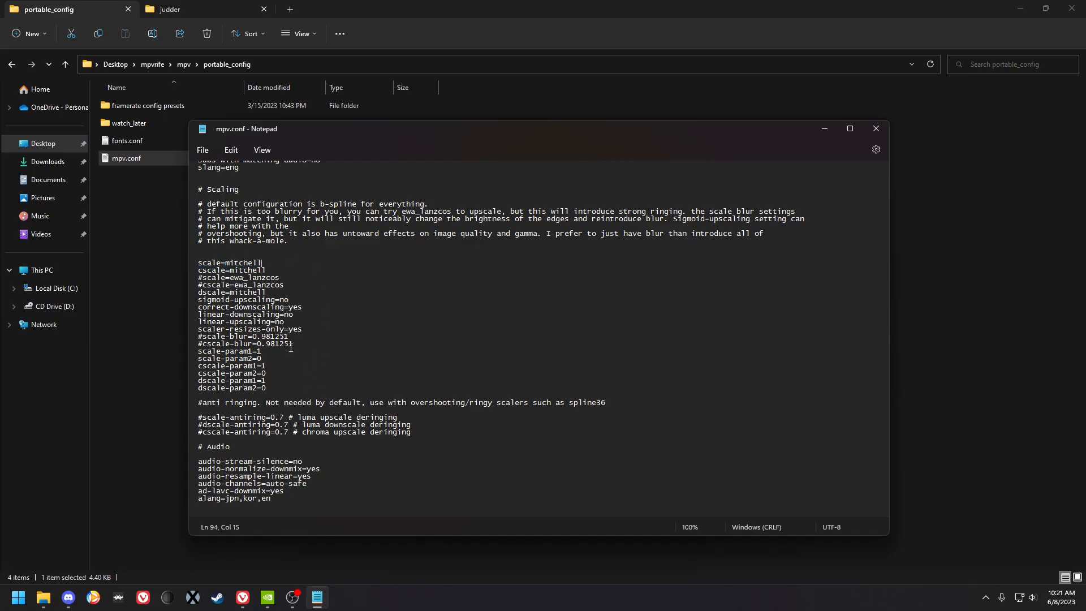
{"action": "left_click", "coordinate": [306, 366]}
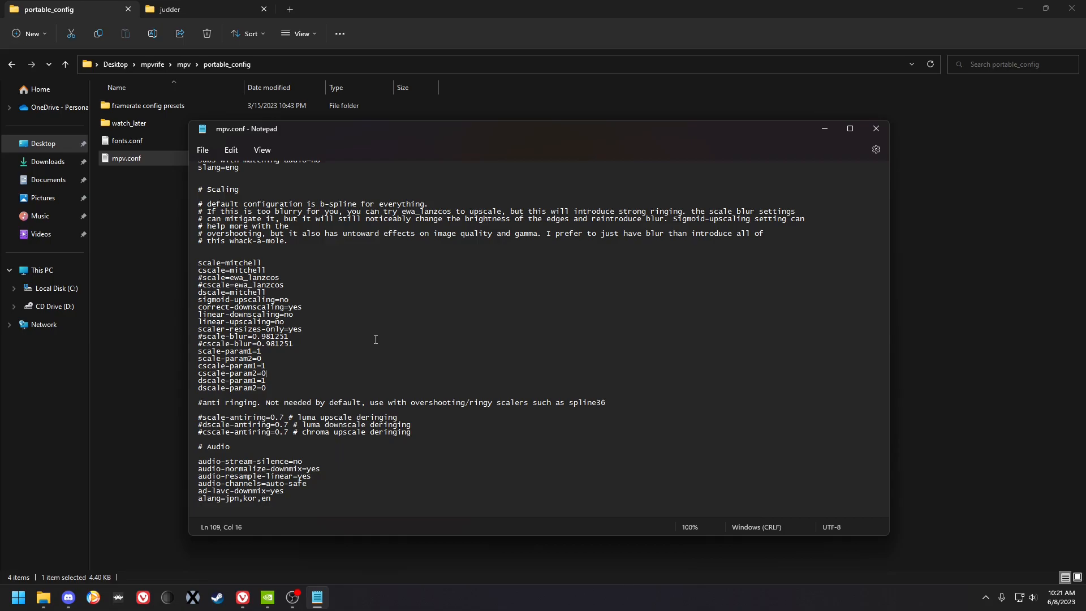
{"action": "scroll", "scroll_direction": "down", "scroll_amount": 3}
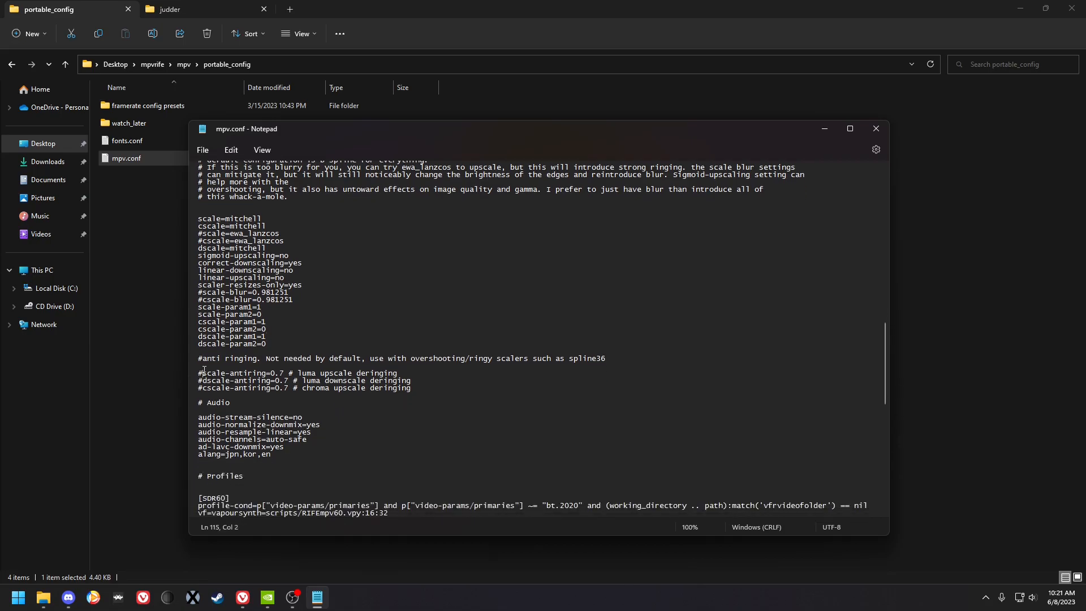
{"action": "left_click_drag", "start_coordinate": [199, 359], "coordinate": [409, 380]}
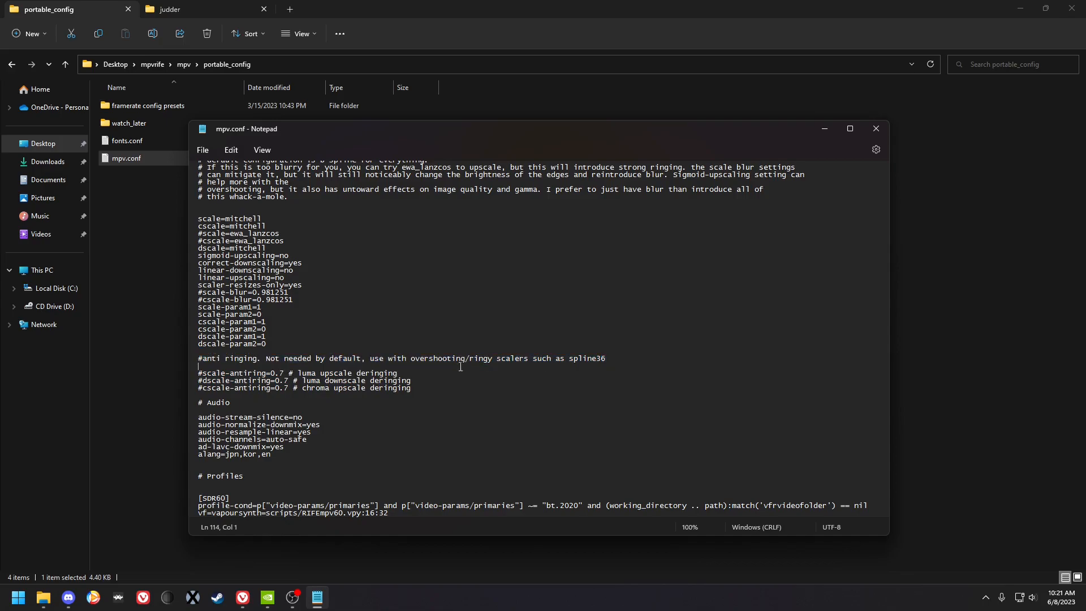
{"action": "left_click_drag", "start_coordinate": [197, 372], "coordinate": [409, 380]}
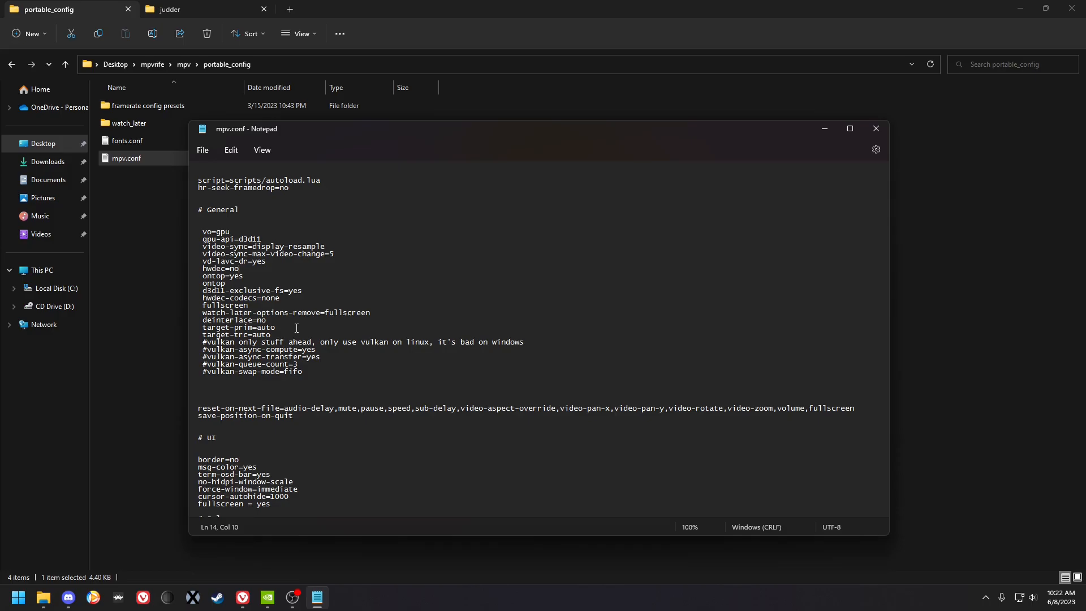
- Mark the target-trc and target-prim lines in mpv.conf's General section and read further down
{"action": "left_click", "coordinate": [272, 335]}
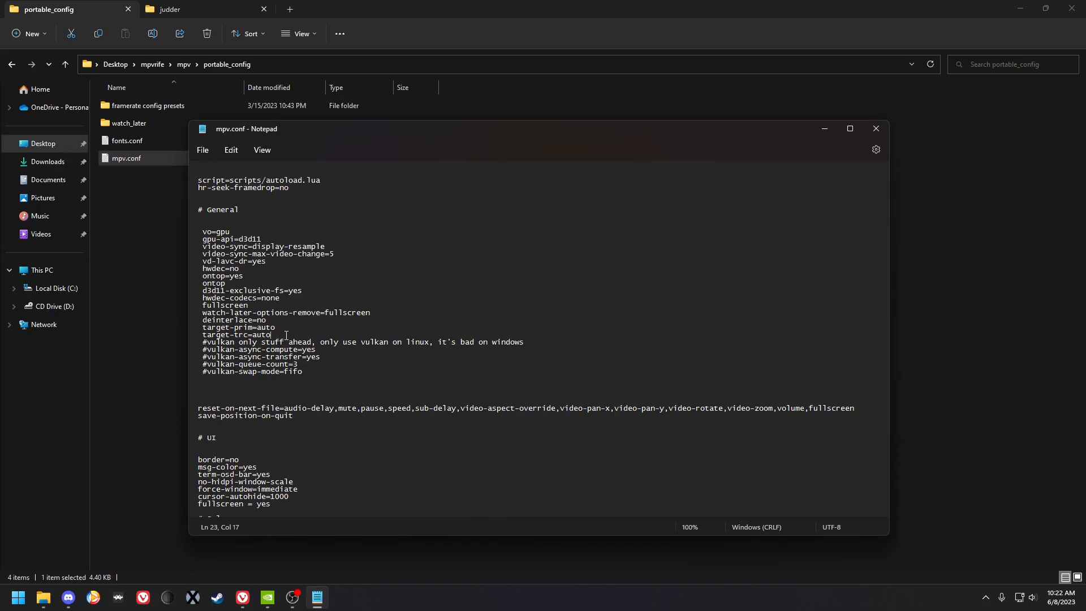
{"action": "left_click", "coordinate": [275, 328]}
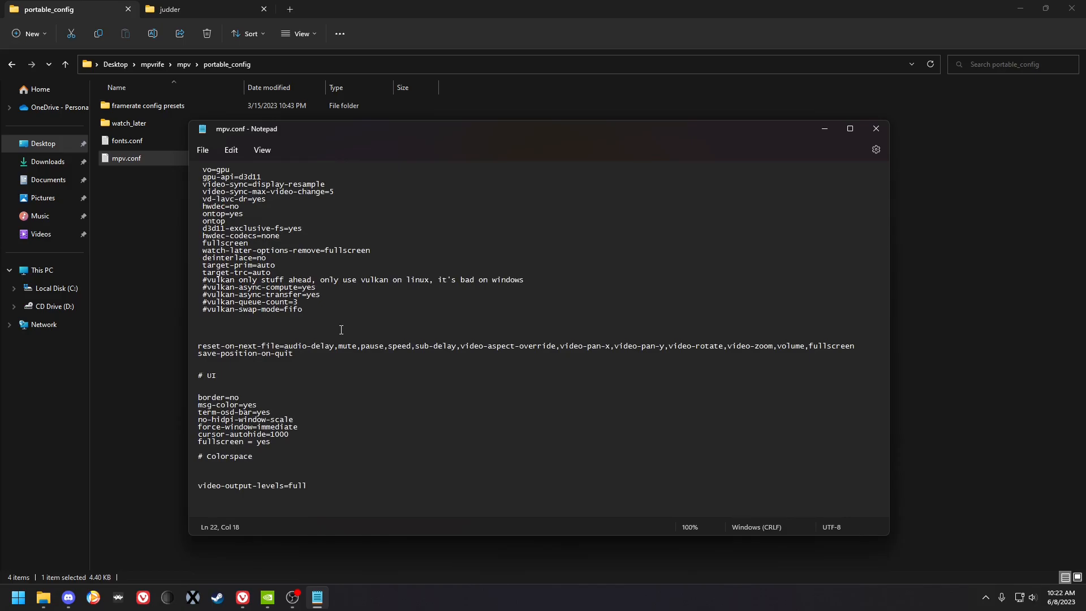
{"action": "left_click", "coordinate": [276, 264]}
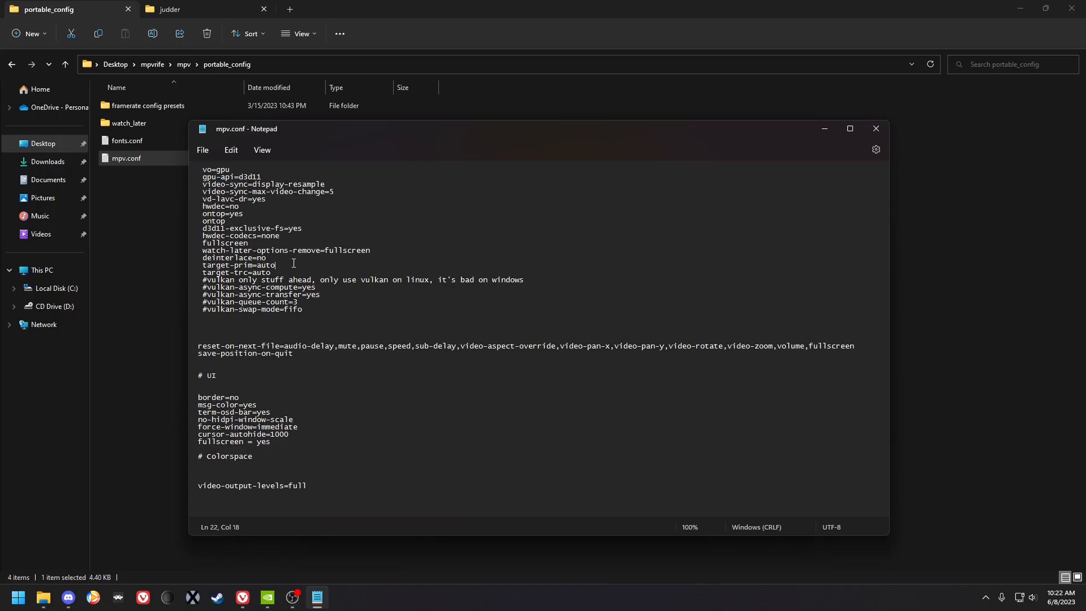
{"action": "scroll", "scroll_direction": "down", "scroll_amount": 3}
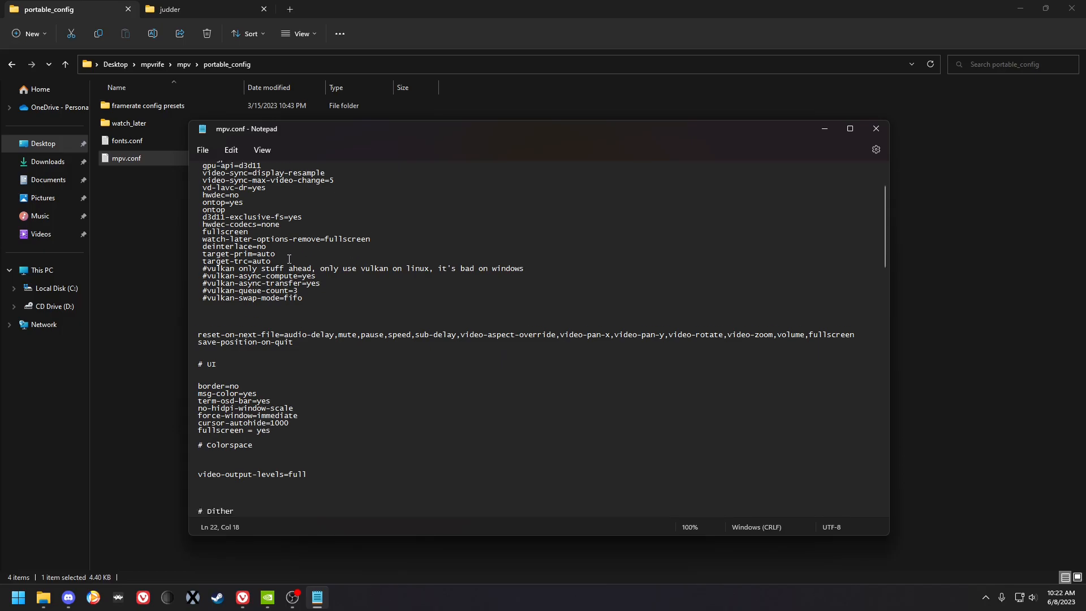
{"action": "scroll", "scroll_direction": "down", "scroll_amount": 3}
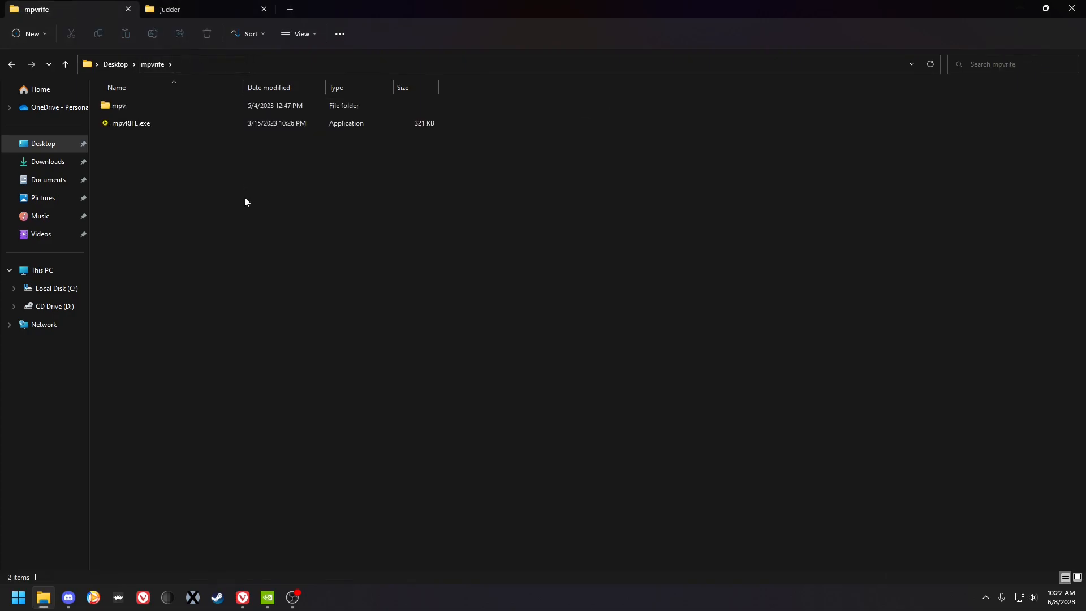
{"action": "mouse_move", "coordinate": [249, 143]}
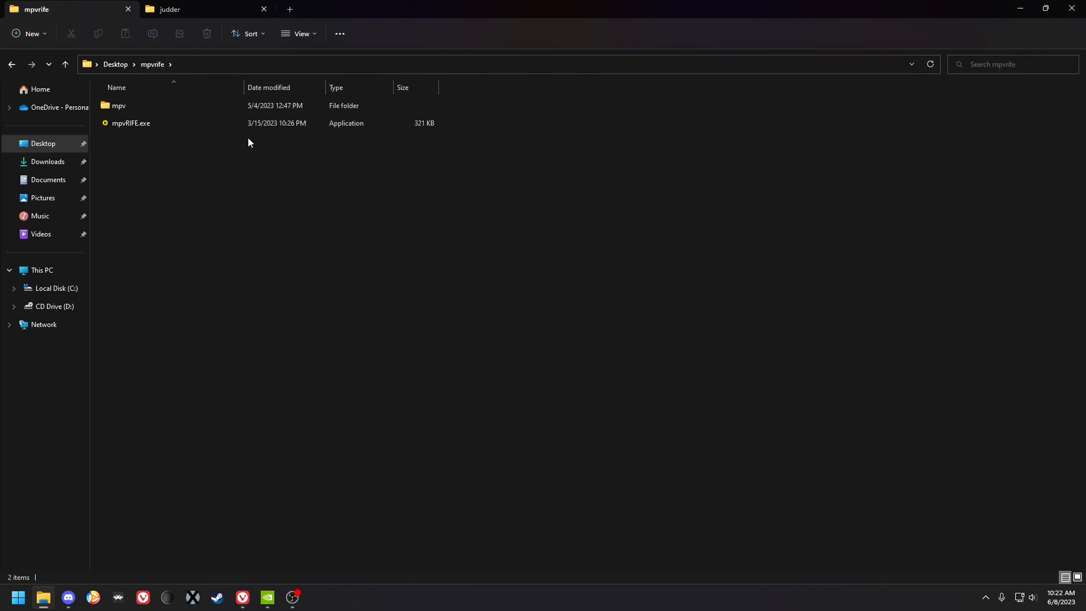
- Select and launch mpvRIFE.exe in the mpvrife folder
{"action": "left_click", "coordinate": [131, 122]}
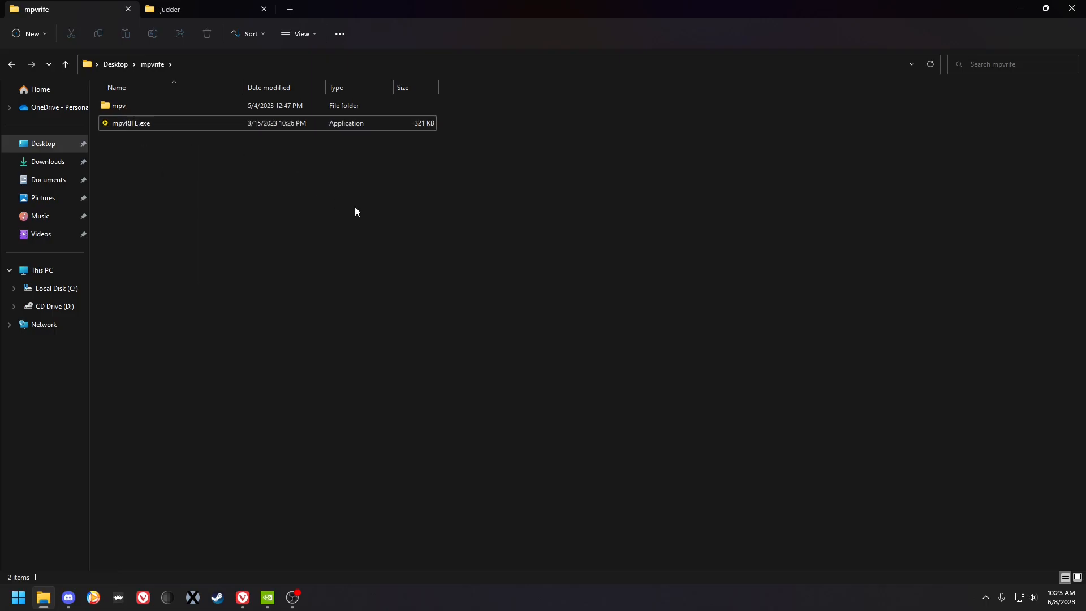
{"action": "mouse_move", "coordinate": [212, 9]}
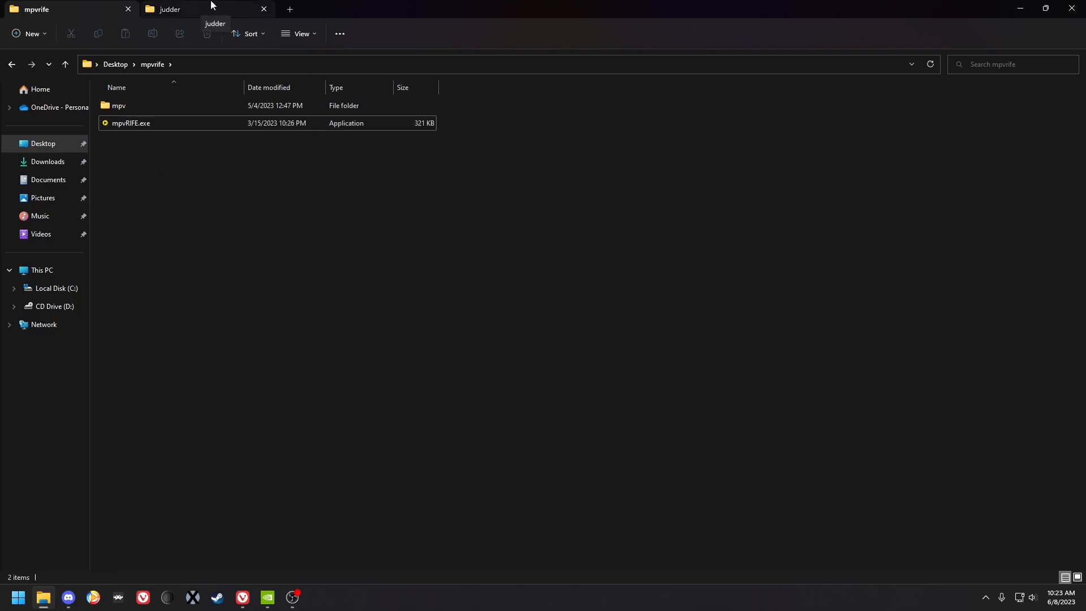
{"action": "left_click", "coordinate": [132, 122]}
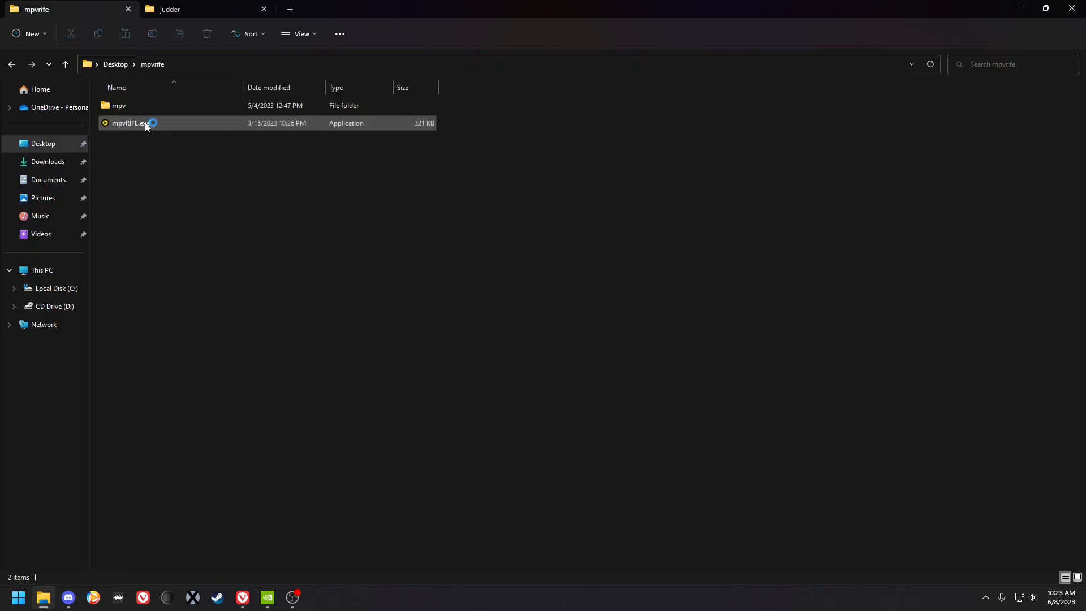
{"action": "double_click", "coordinate": [128, 122]}
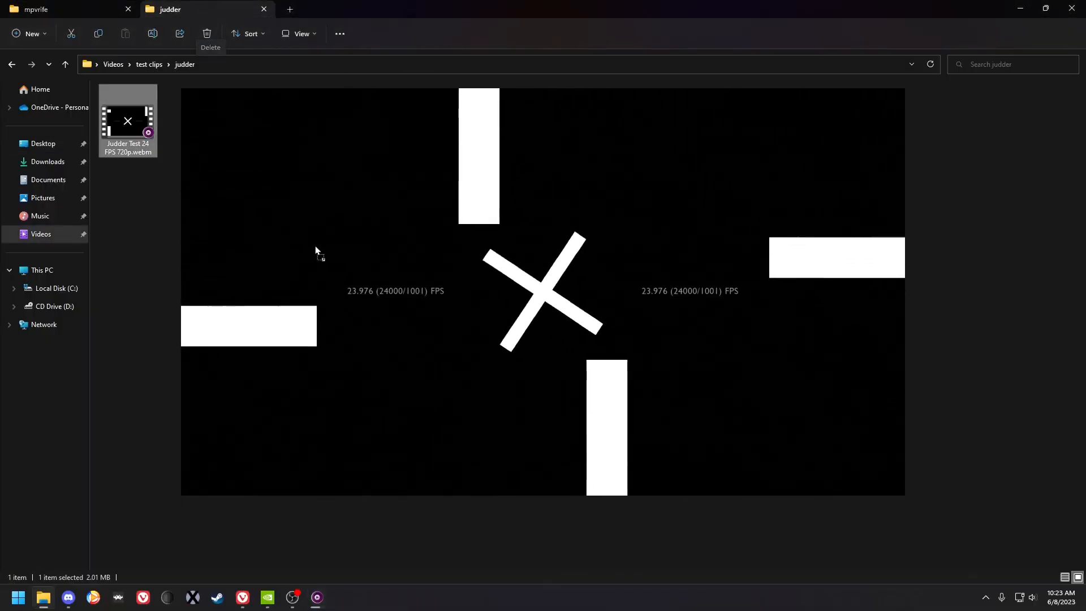
{"action": "left_click", "coordinate": [59, 9]}
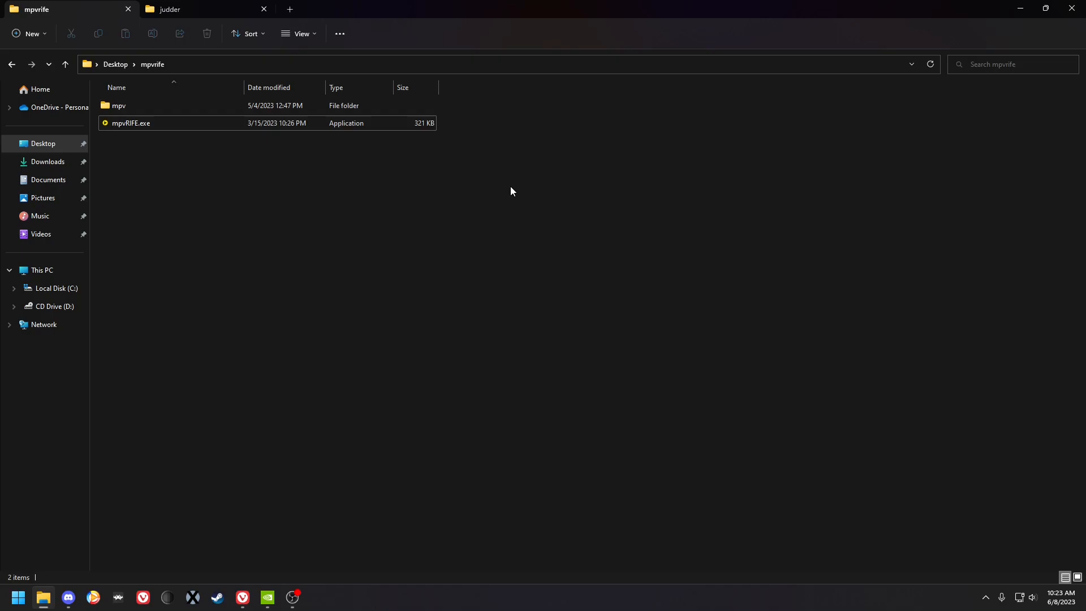
{"action": "mouse_move", "coordinate": [505, 185]}
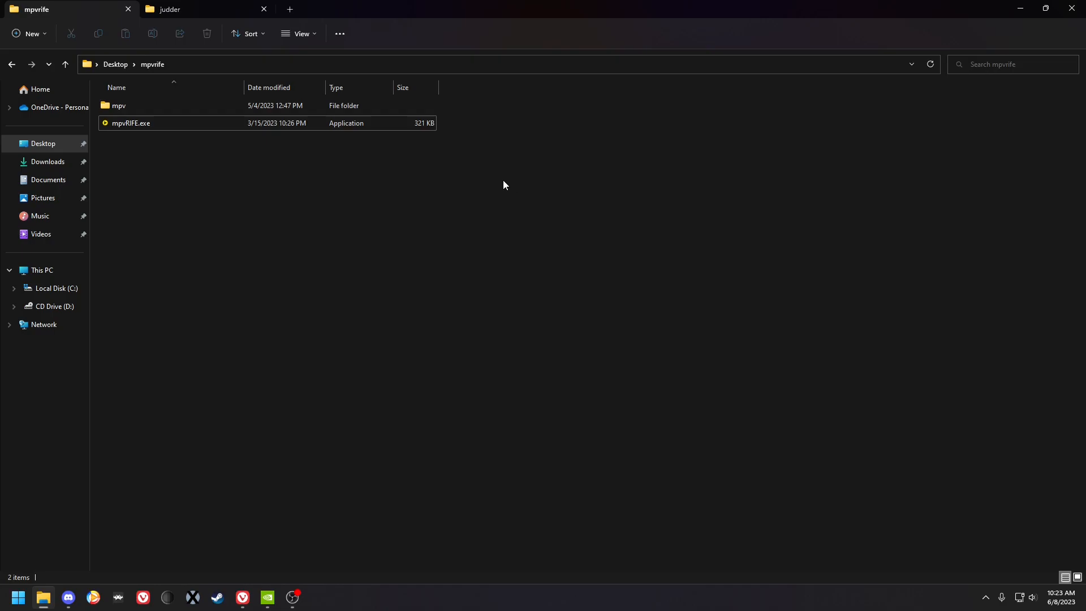
{"action": "mouse_move", "coordinate": [501, 182]}
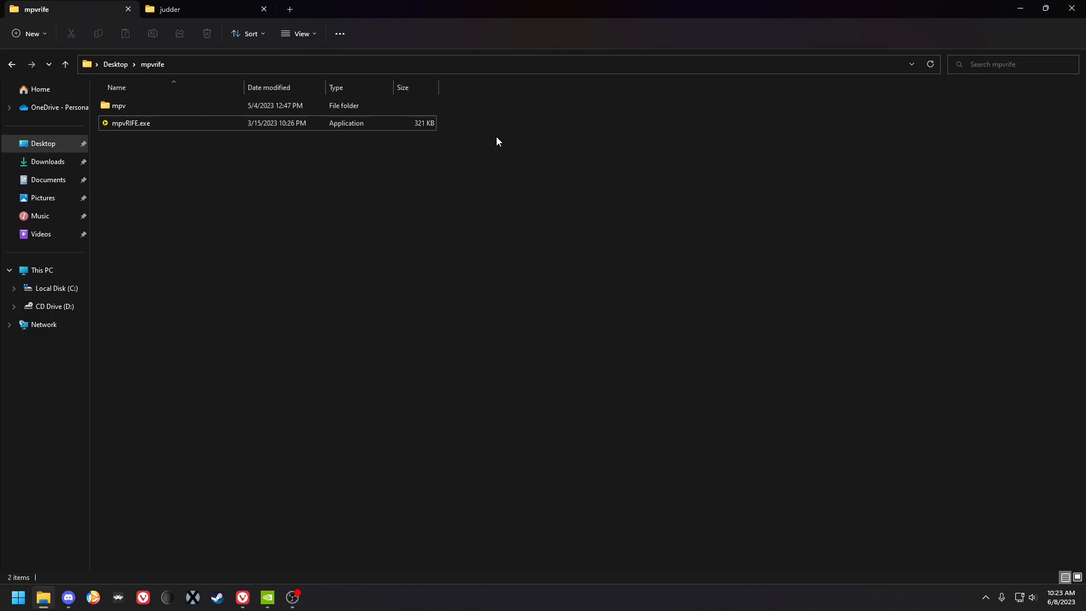
- Switch to the judder folder holding Judder Test 24 FPS 720p.webm
{"action": "left_click", "coordinate": [201, 9]}
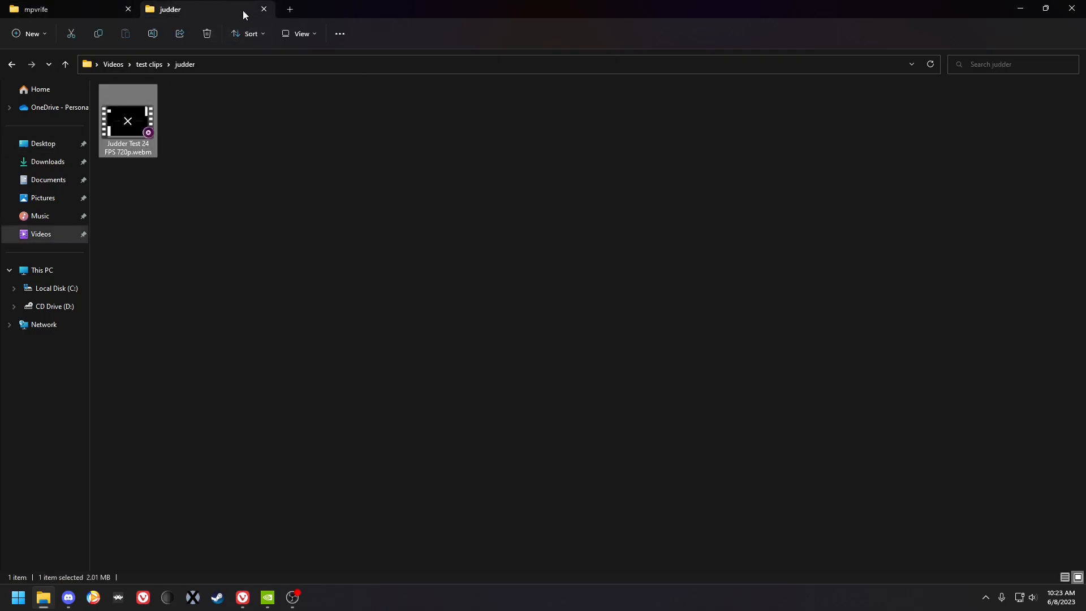